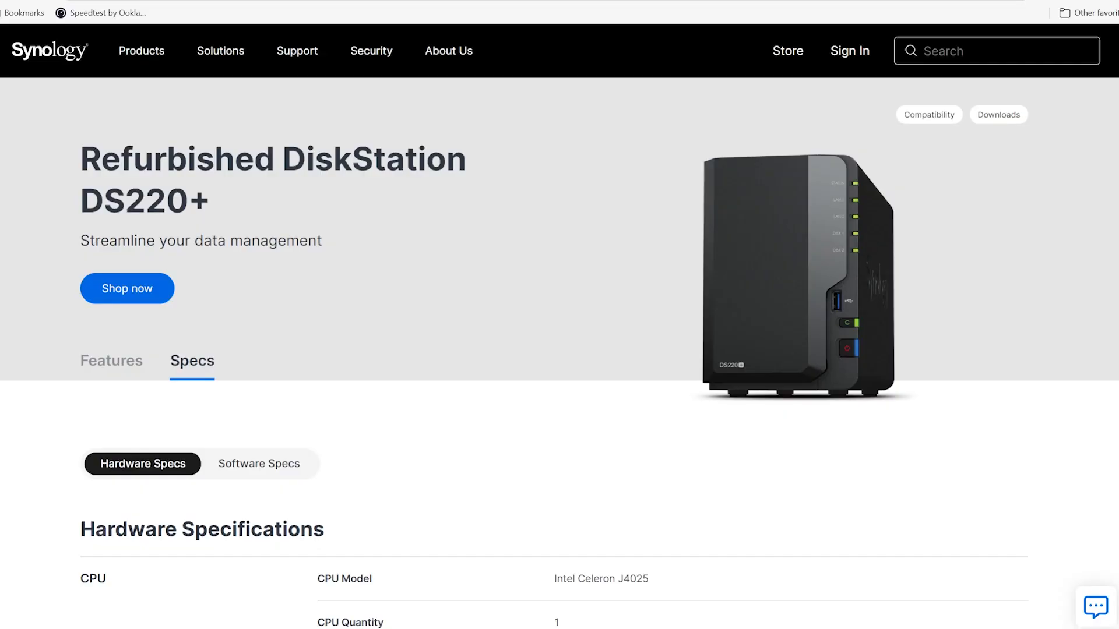
Scroll through the DS220+ hardware specs: CPU, memory, storage, ports, size and fan
scroll(down, 3)
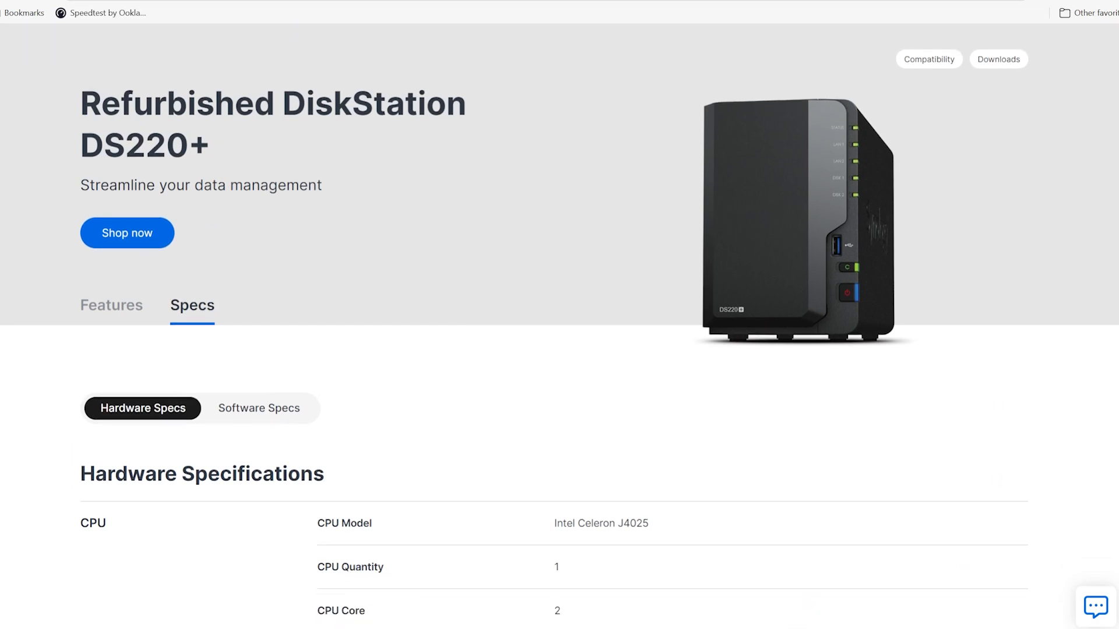
scroll(down, 3)
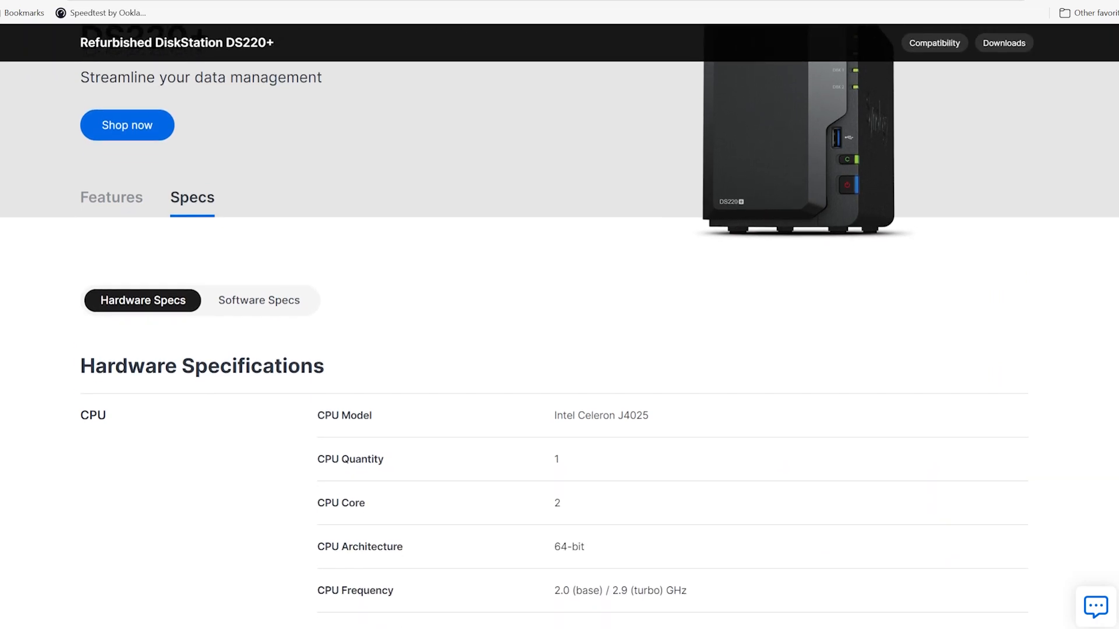
scroll(down, 3)
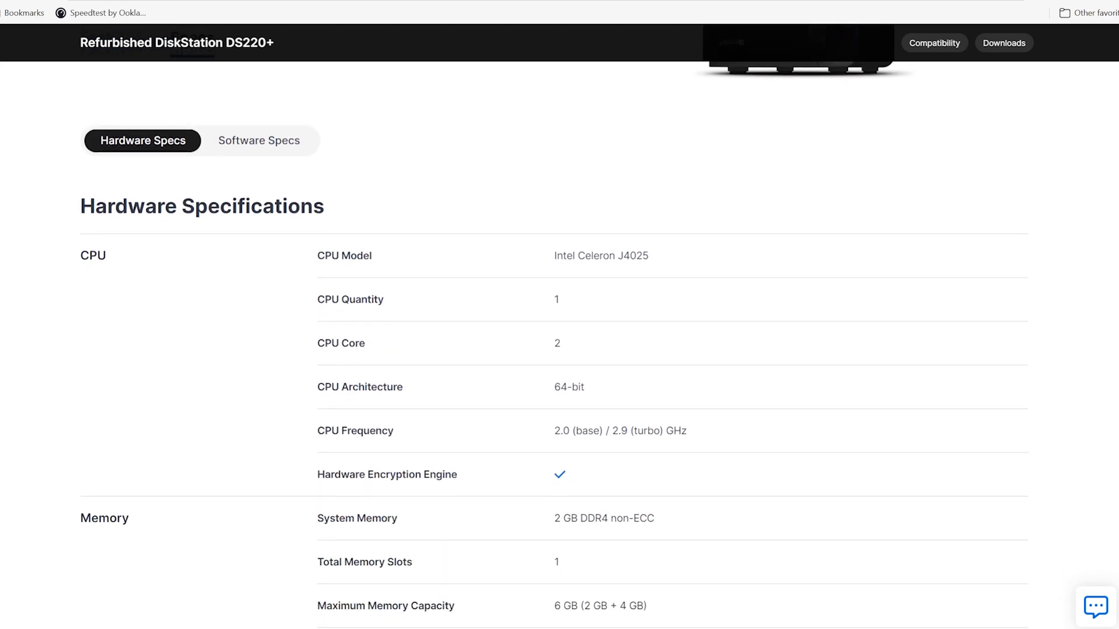
scroll(down, 3)
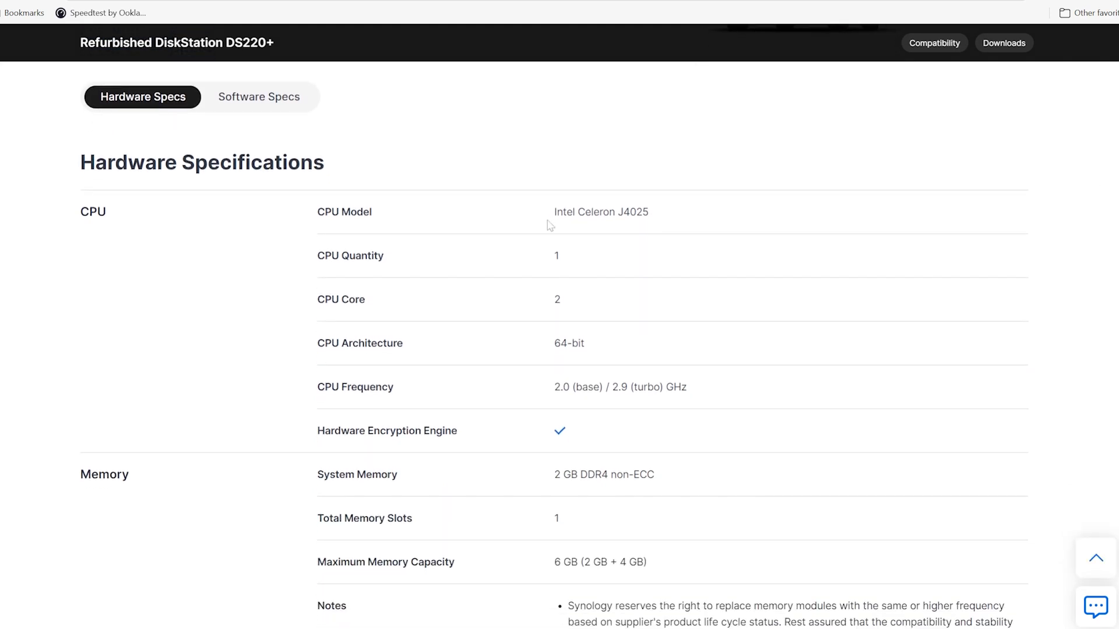
mouse_move(639, 236)
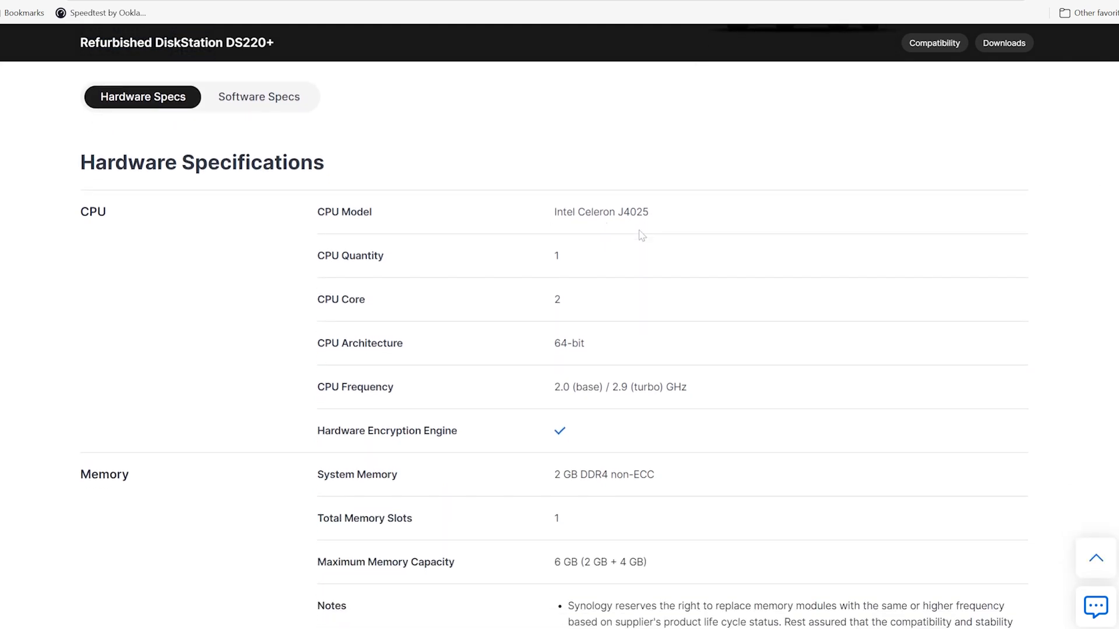
mouse_move(606, 445)
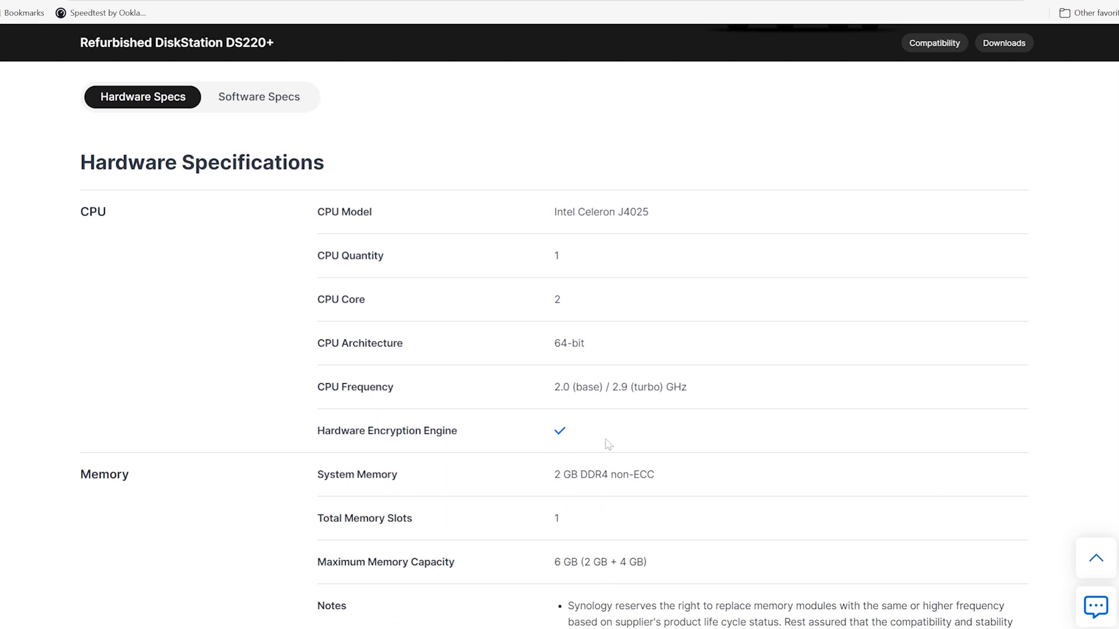
mouse_move(534, 480)
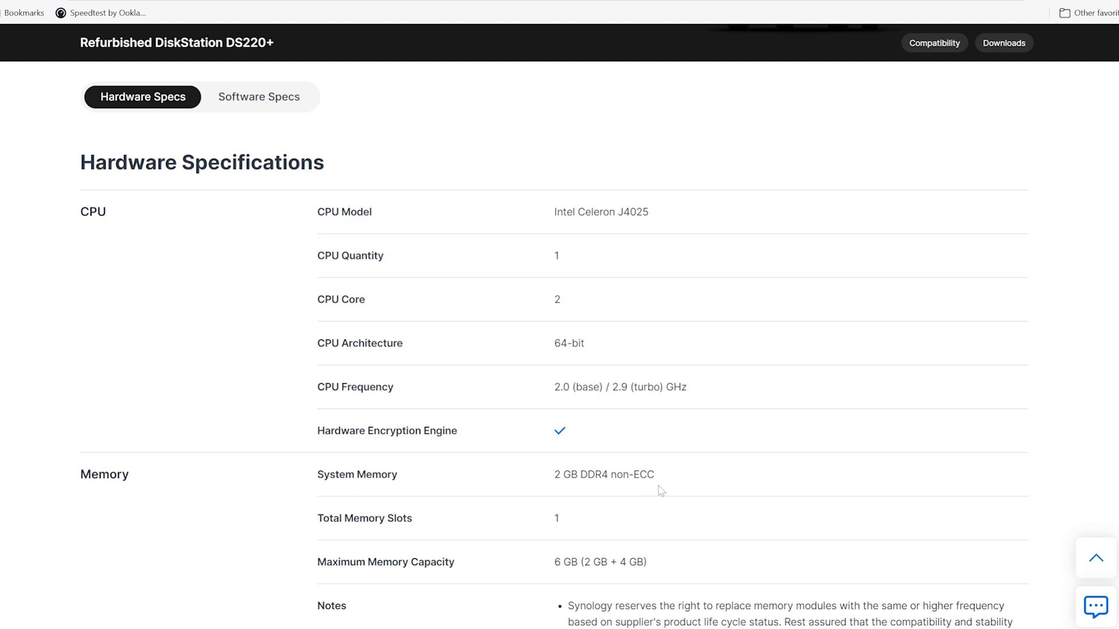
mouse_move(501, 560)
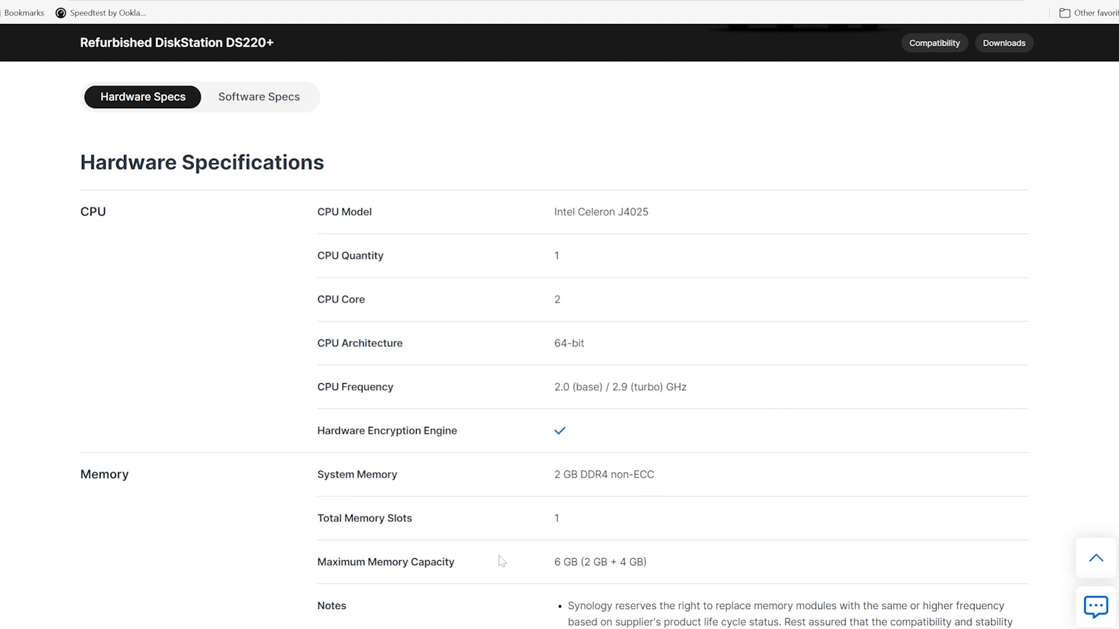
mouse_move(649, 567)
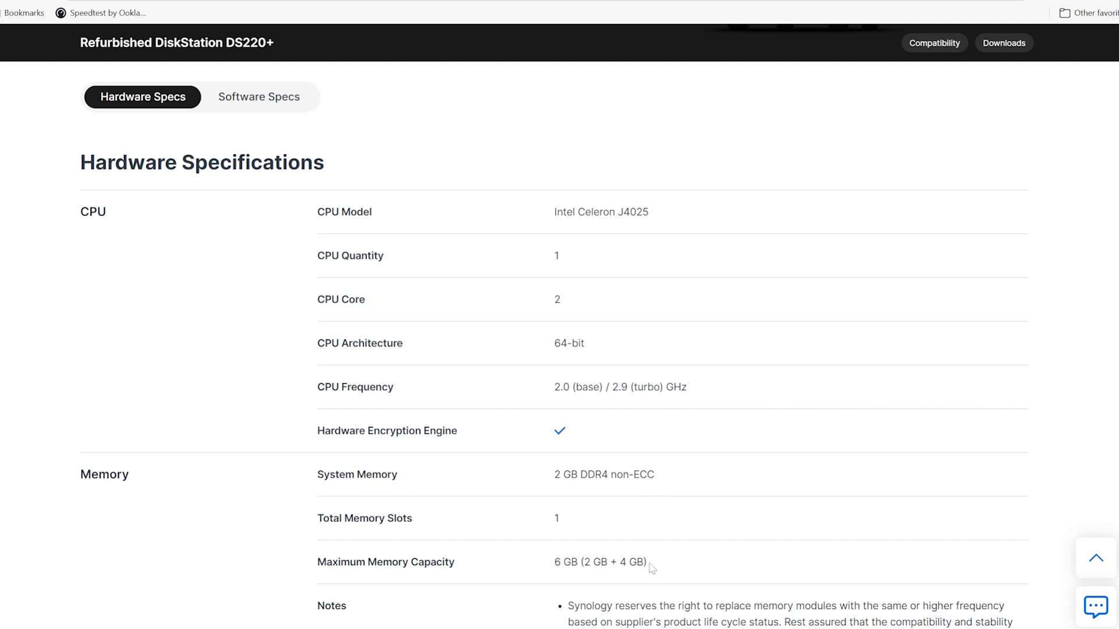
mouse_move(706, 569)
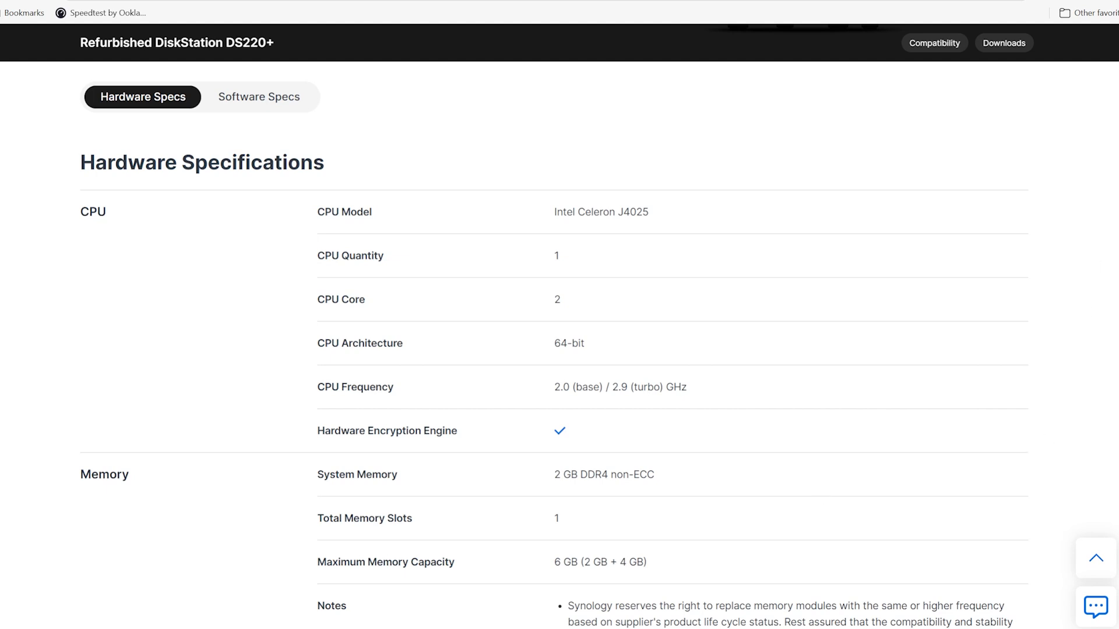
scroll(down, 3)
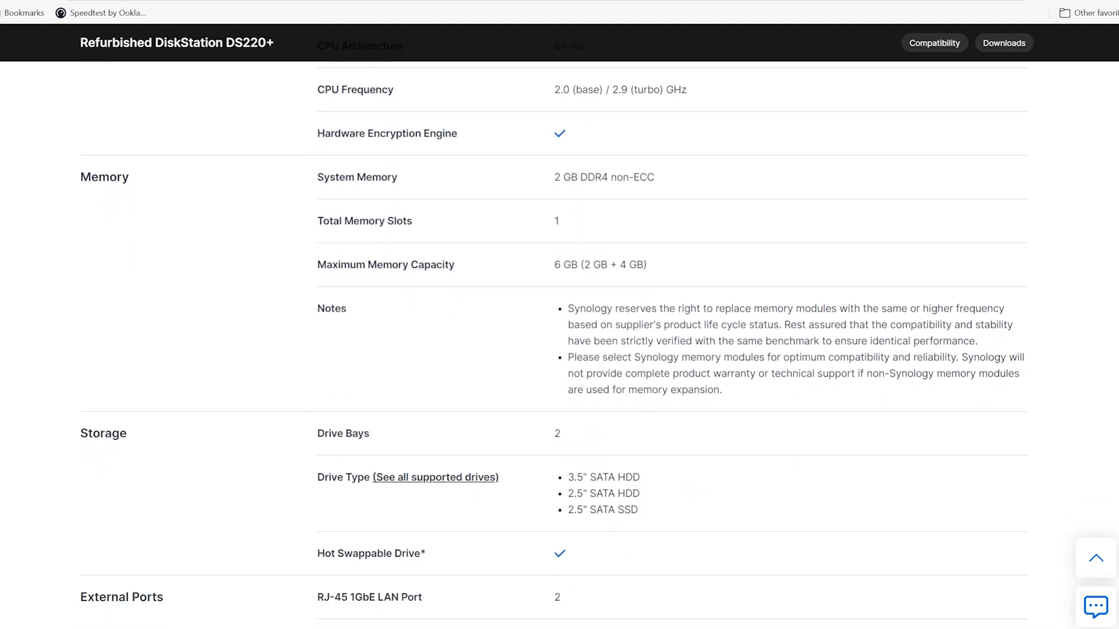
scroll(down, 3)
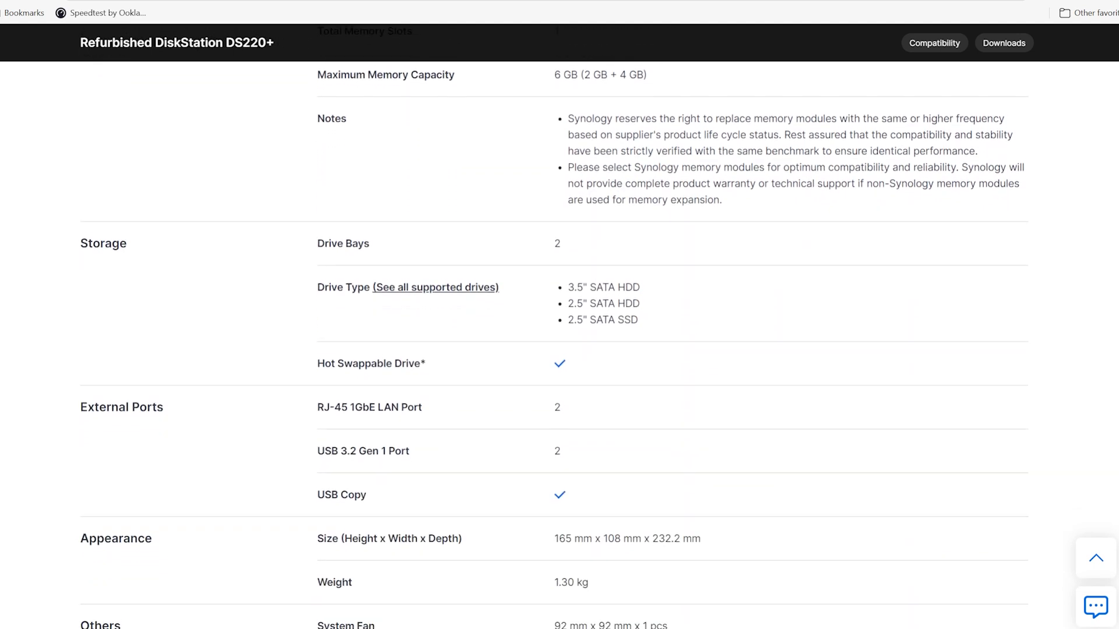
scroll(down, 3)
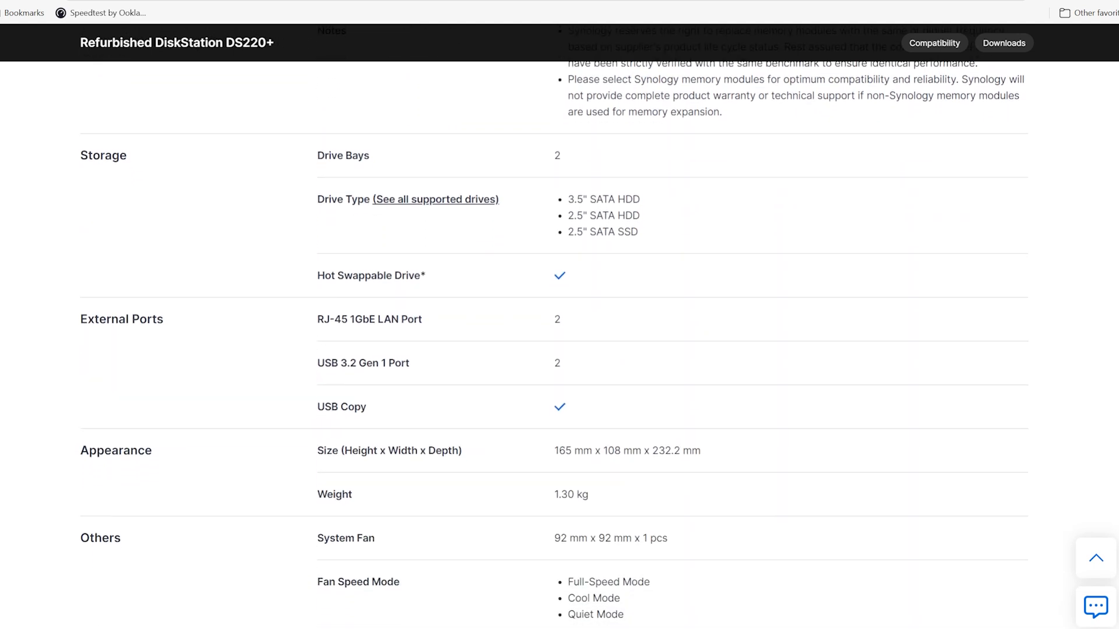
scroll(down, 3)
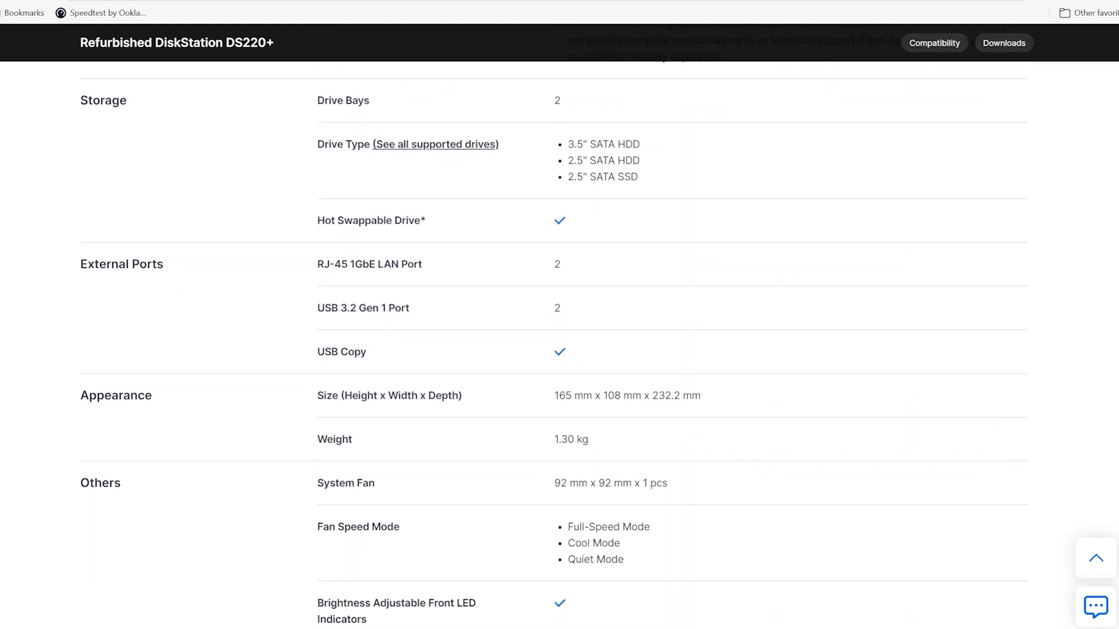
scroll(down, 3)
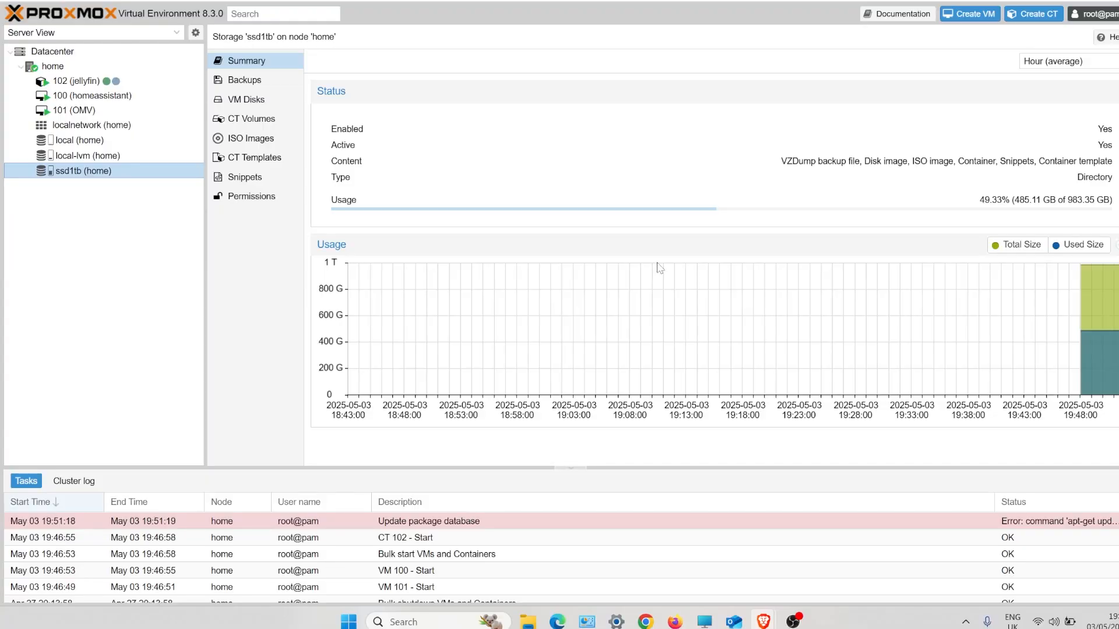
mouse_move(657, 256)
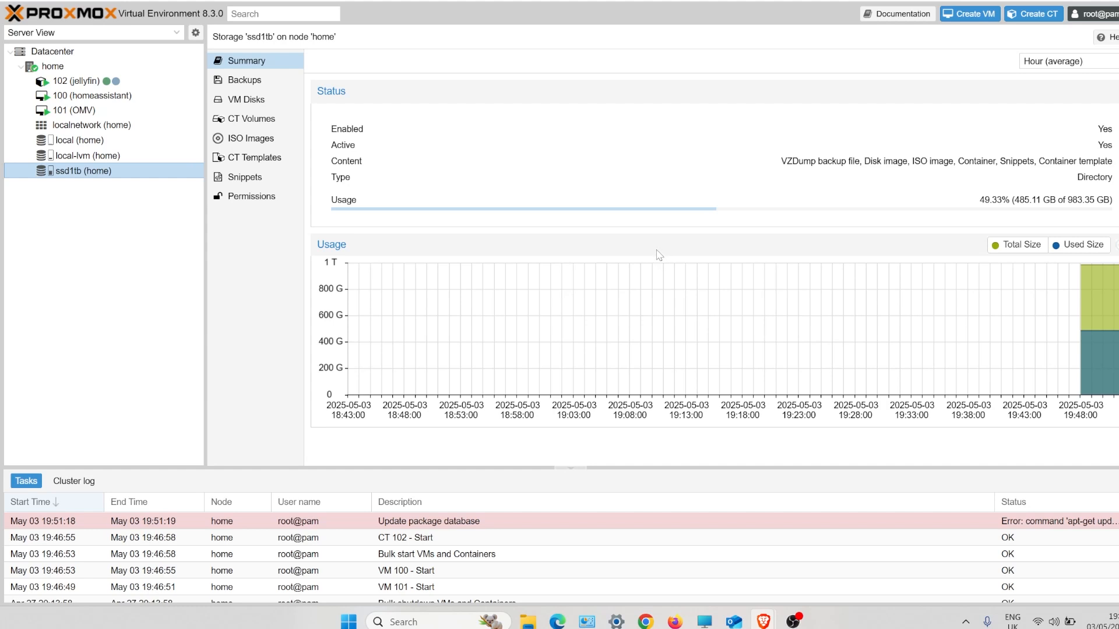
mouse_move(140, 297)
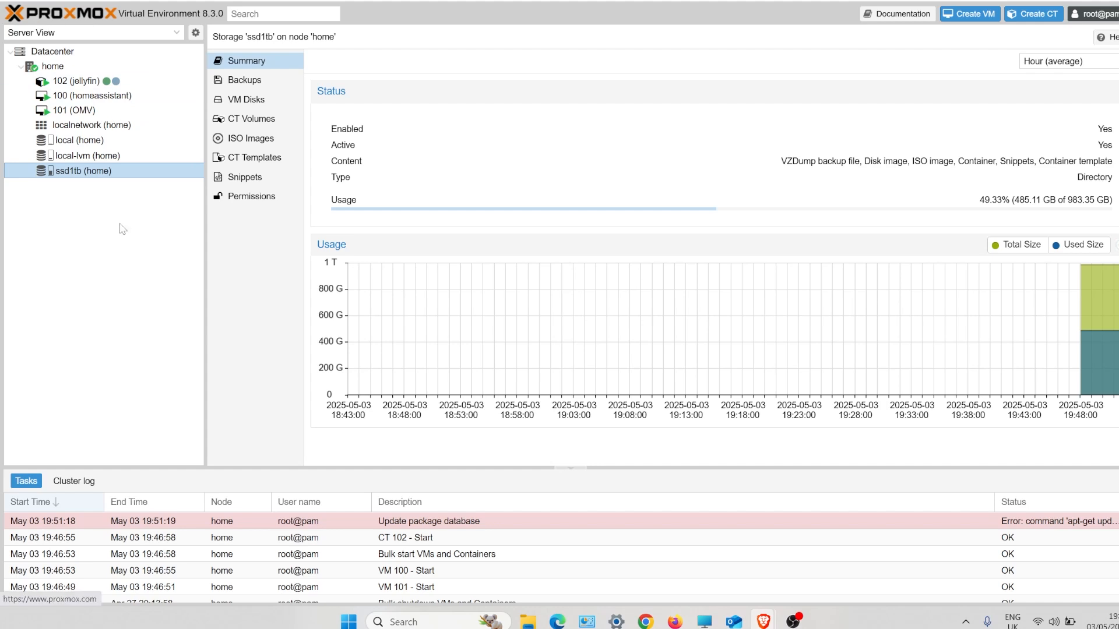
mouse_move(121, 262)
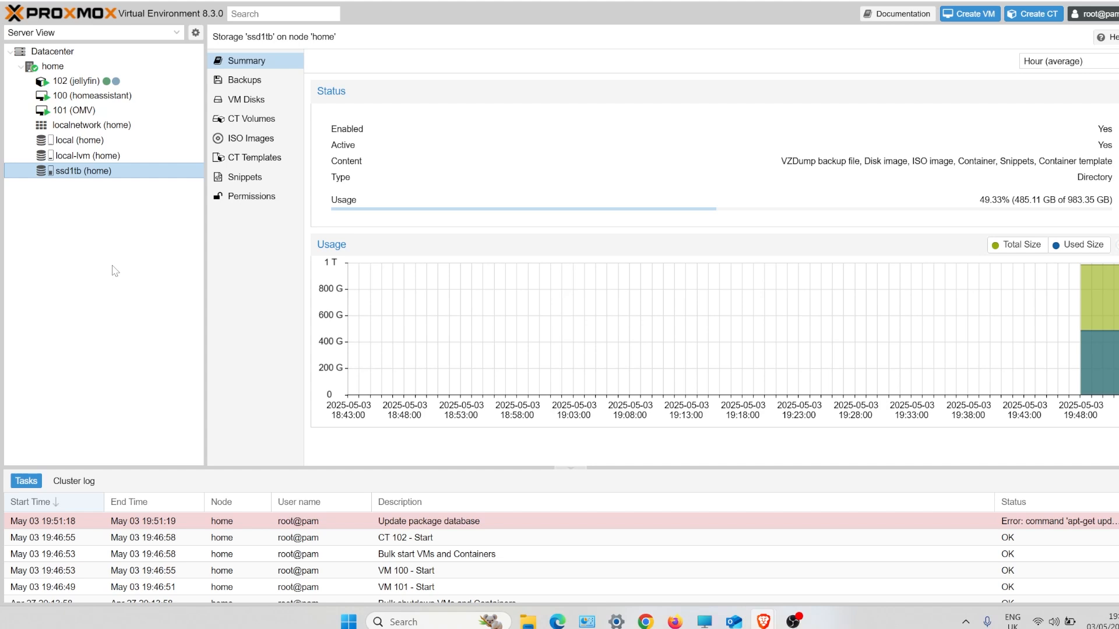
mouse_move(99, 246)
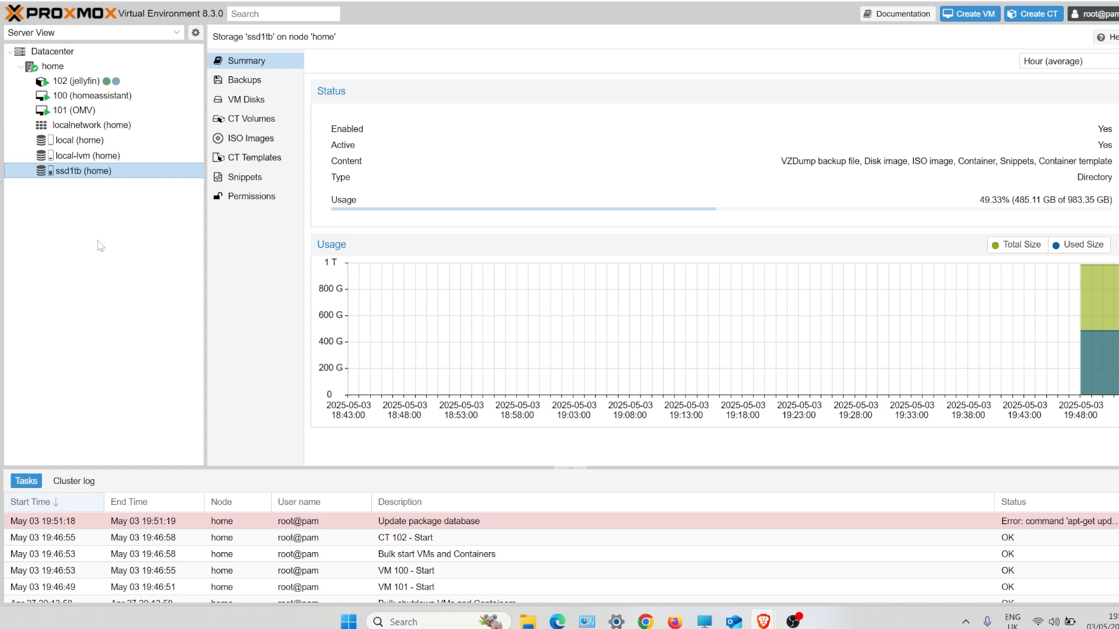
mouse_move(105, 292)
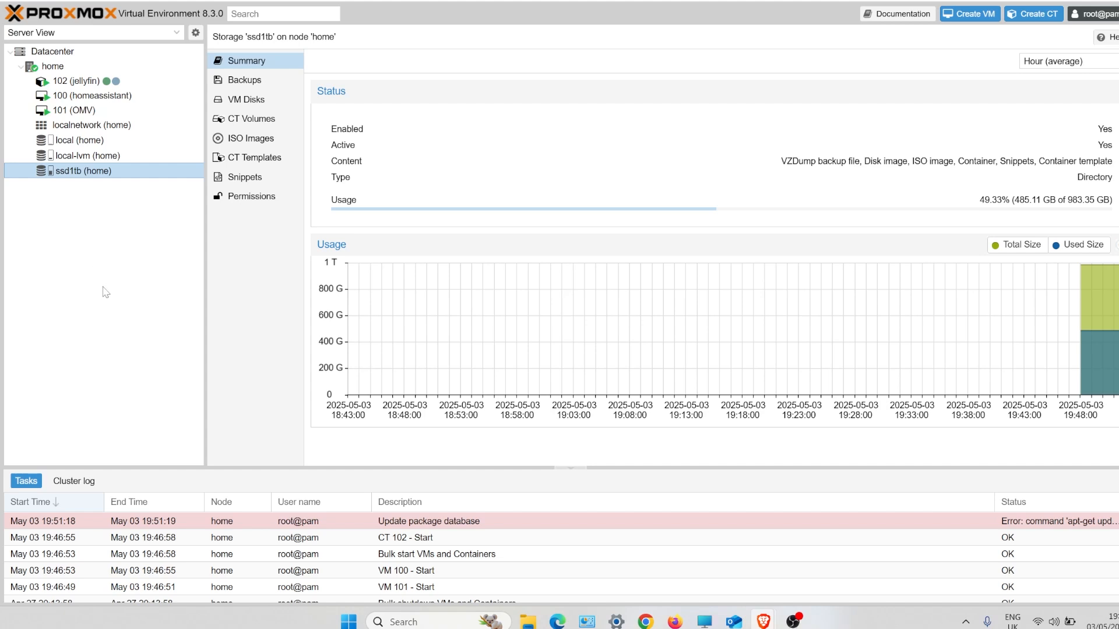
mouse_move(117, 280)
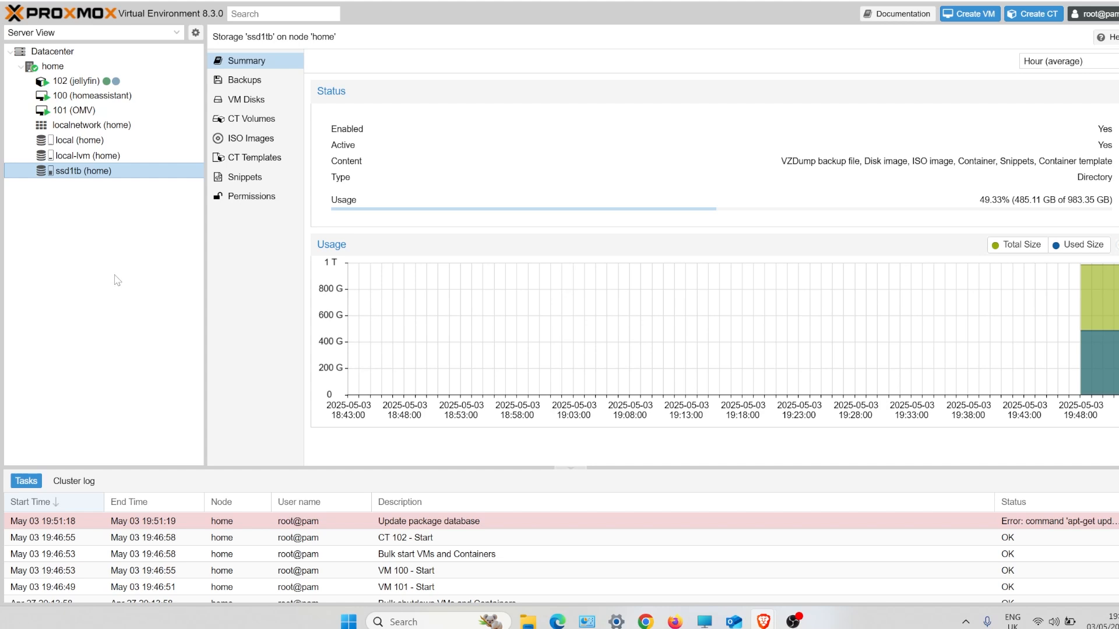
mouse_move(118, 283)
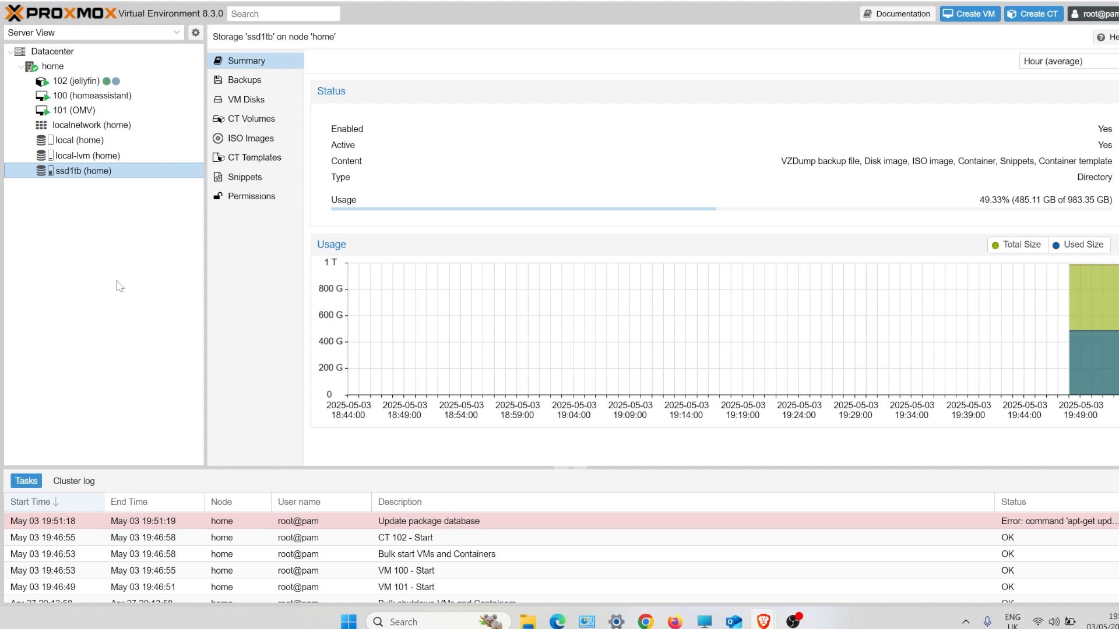
mouse_move(124, 281)
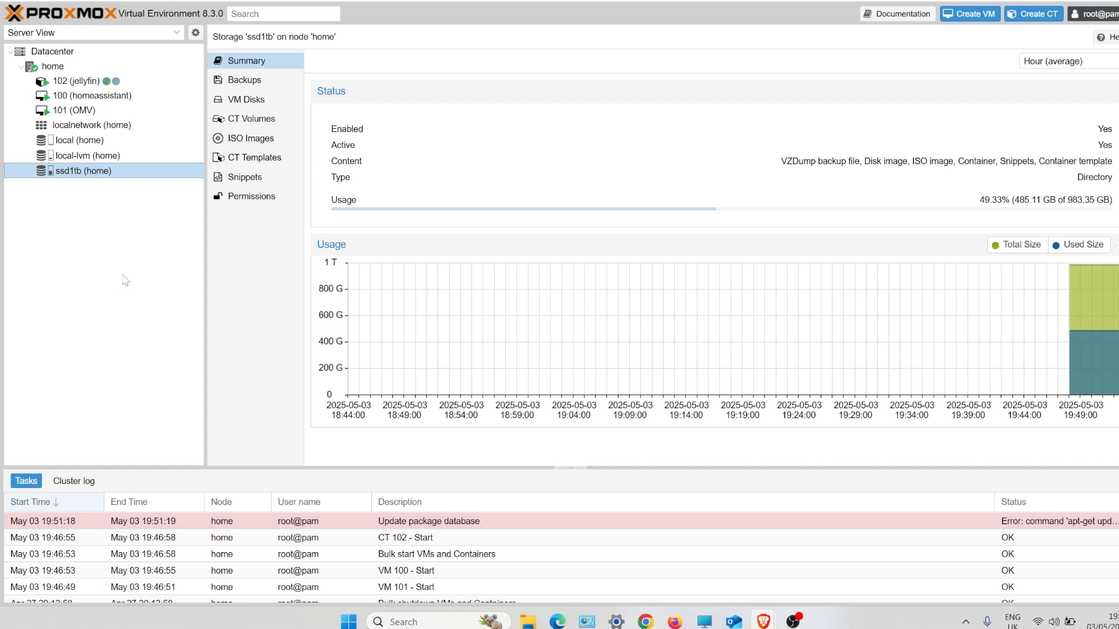
mouse_move(128, 269)
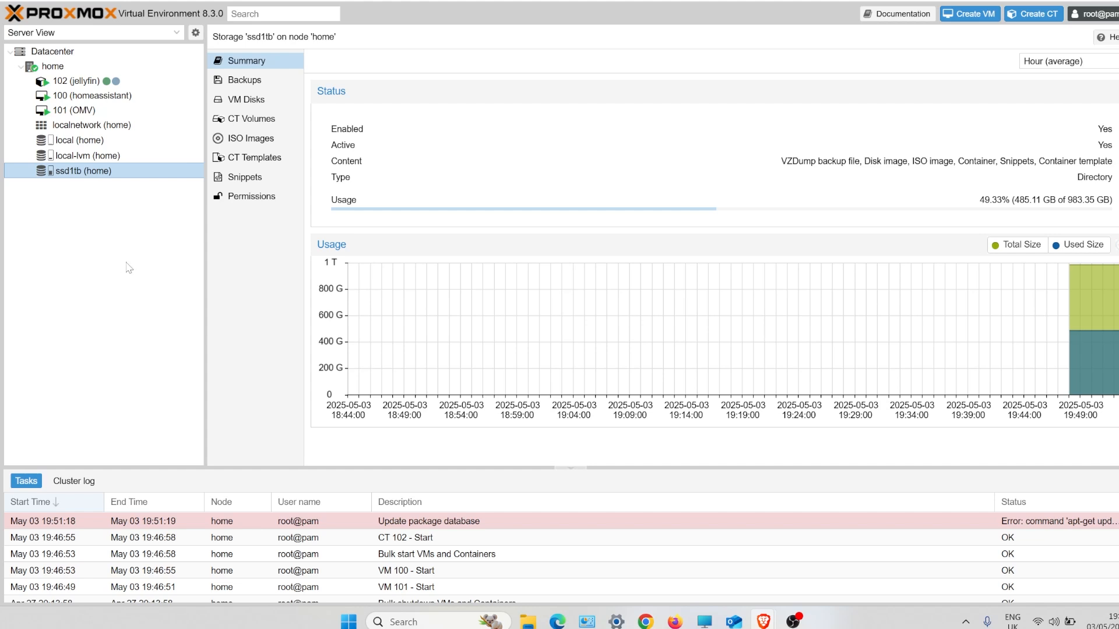
mouse_move(156, 181)
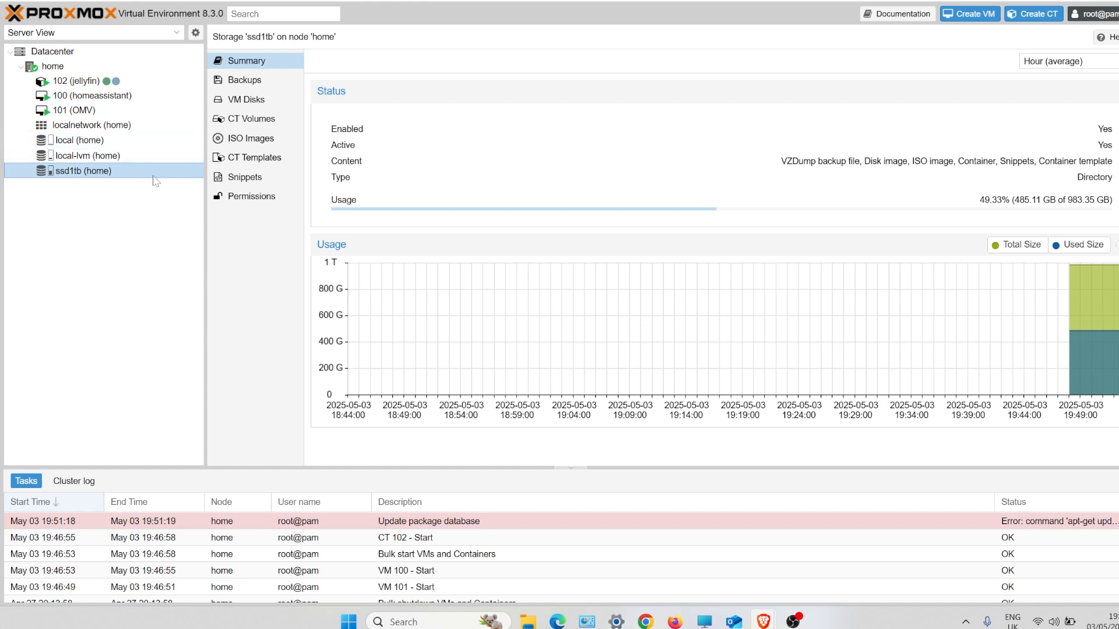
mouse_move(105, 178)
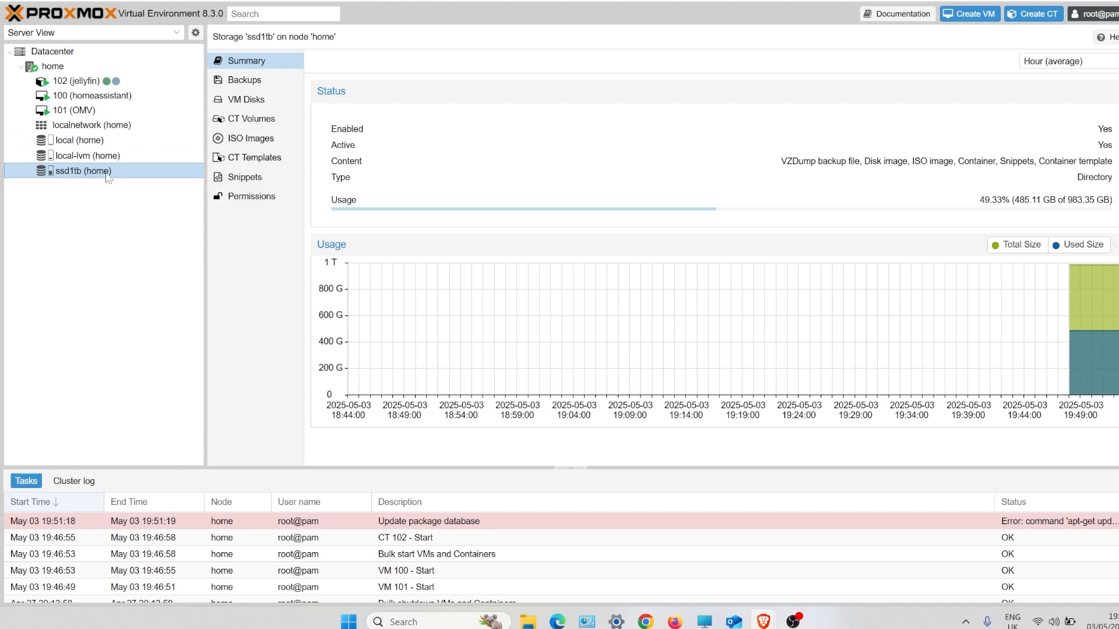
mouse_move(83, 171)
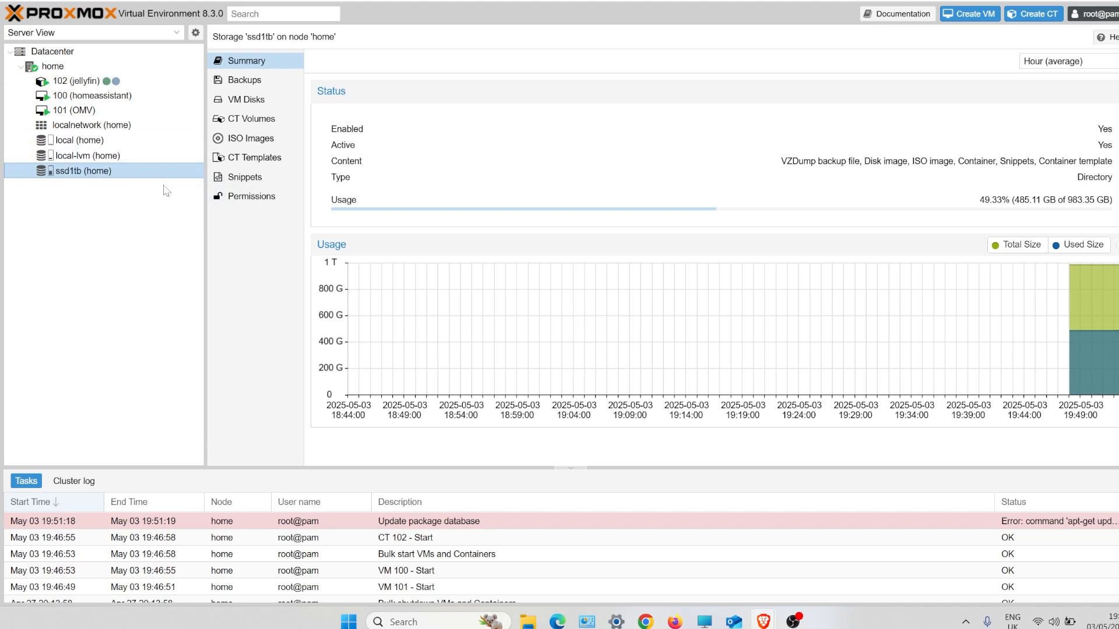
mouse_move(245, 99)
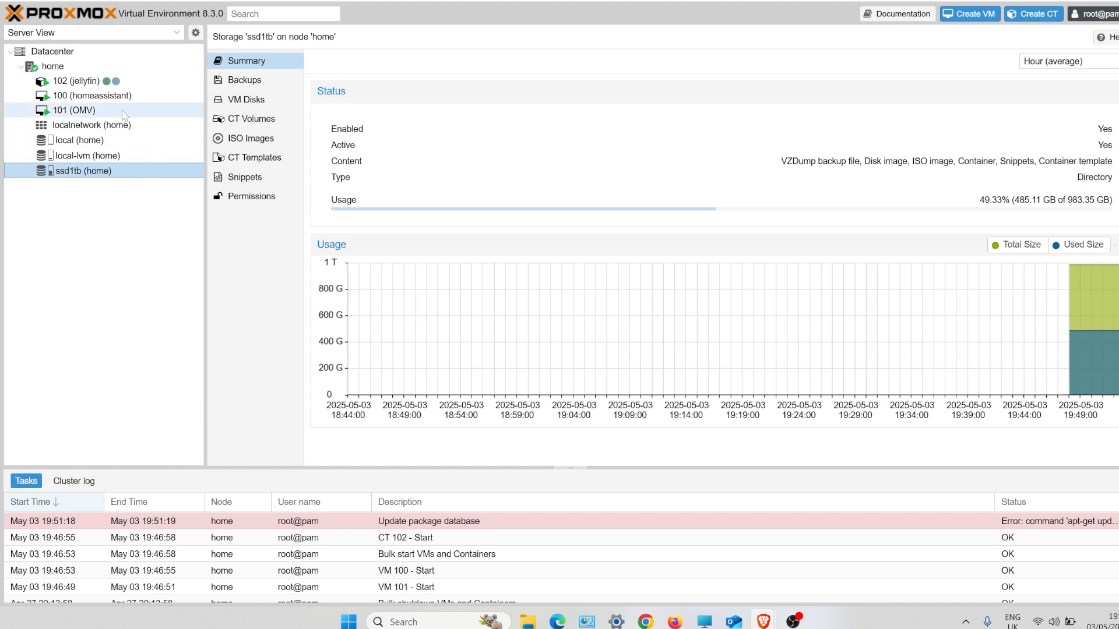
Show VM 101 (OMV) summary: running, 15.71% memory used, 25 GB boot disk
click(74, 110)
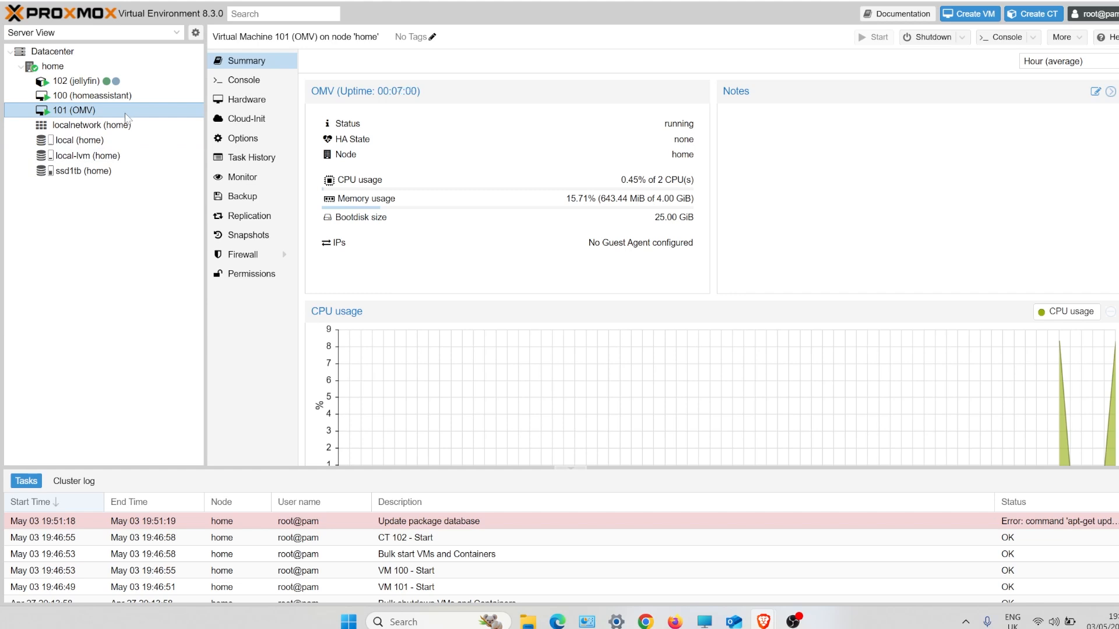
mouse_move(108, 80)
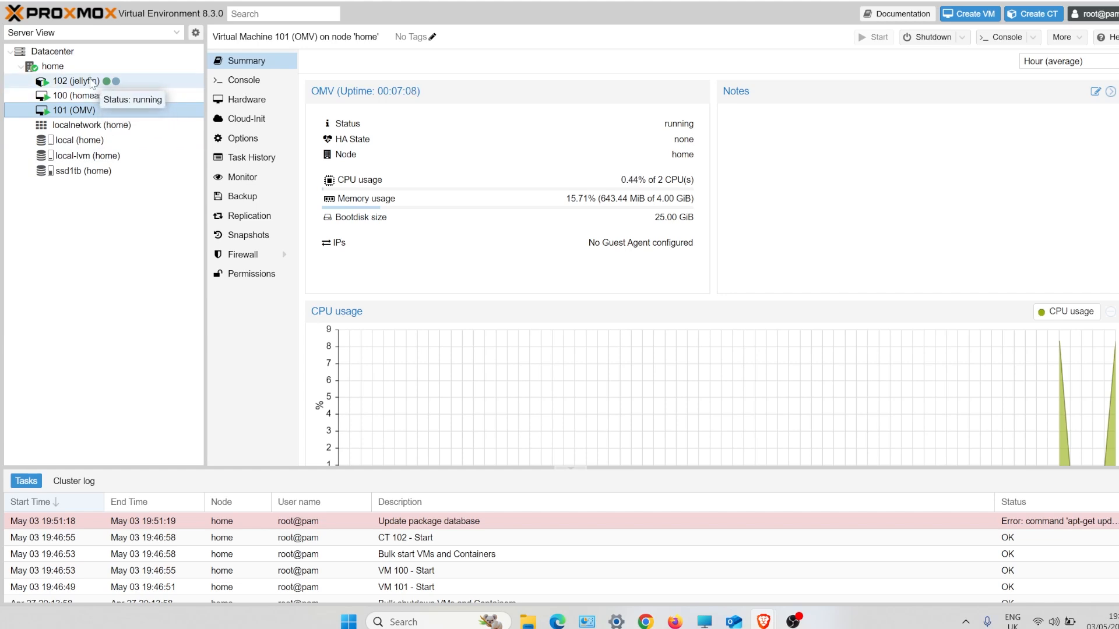
mouse_move(76, 95)
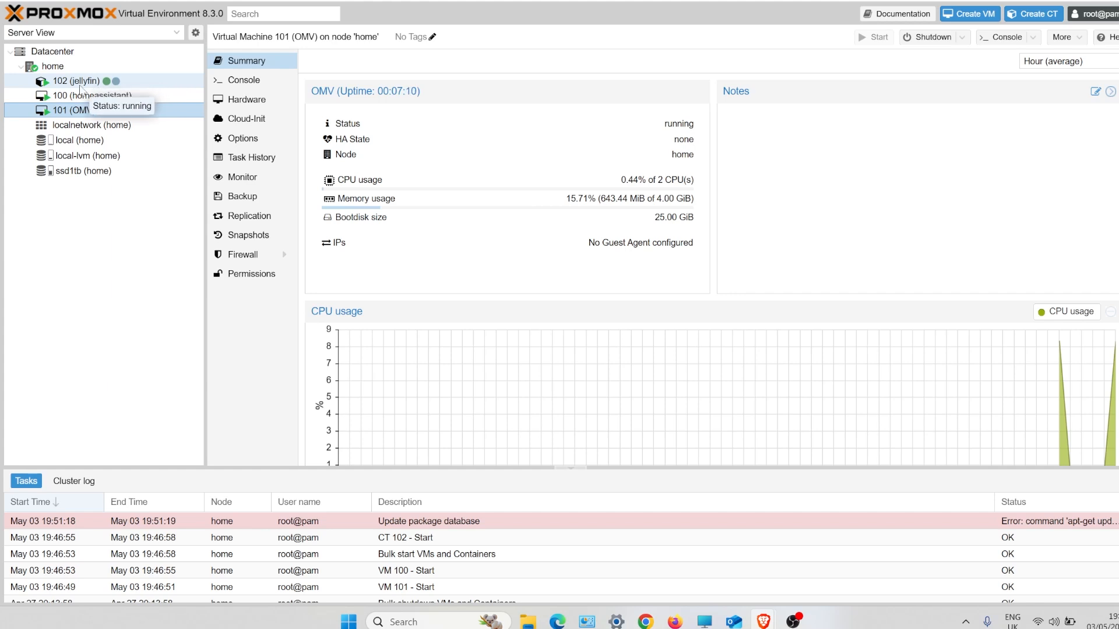
mouse_move(68, 171)
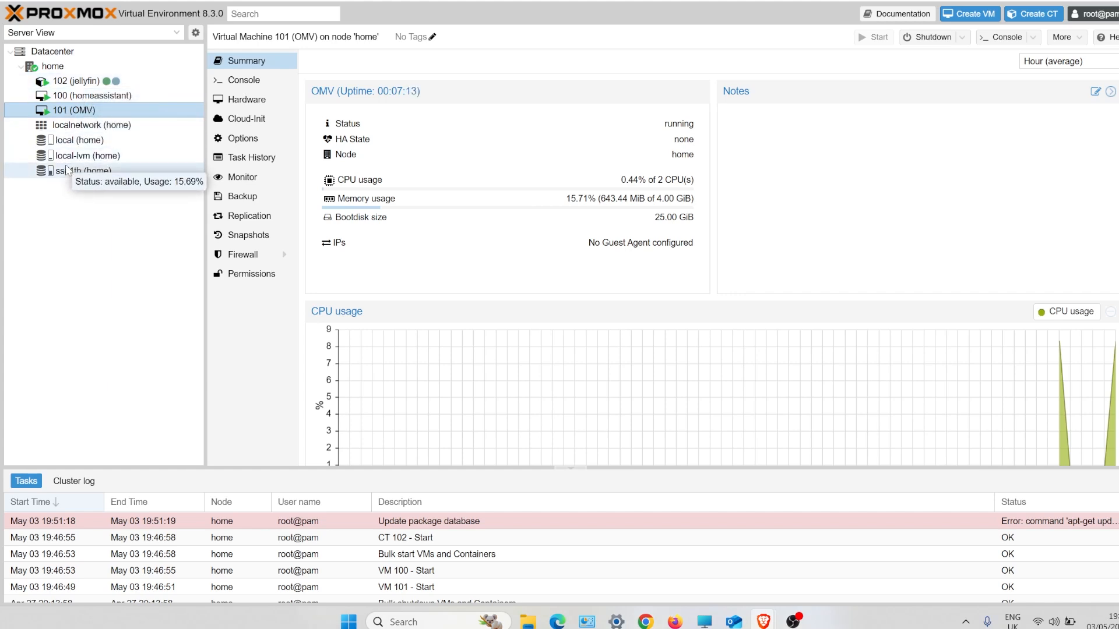
mouse_move(71, 176)
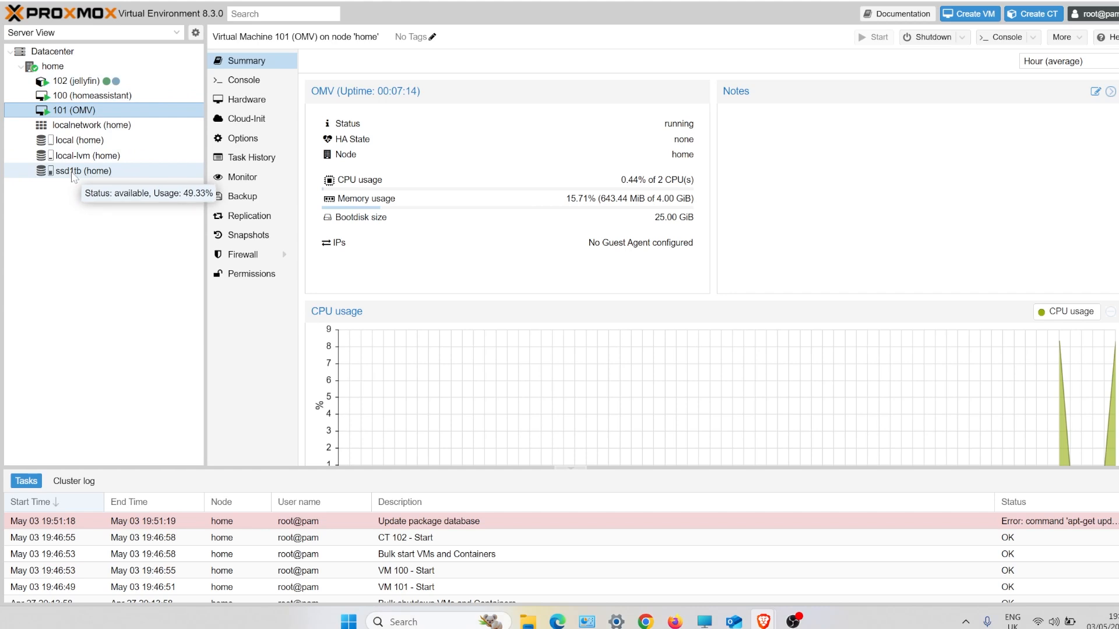
mouse_move(111, 95)
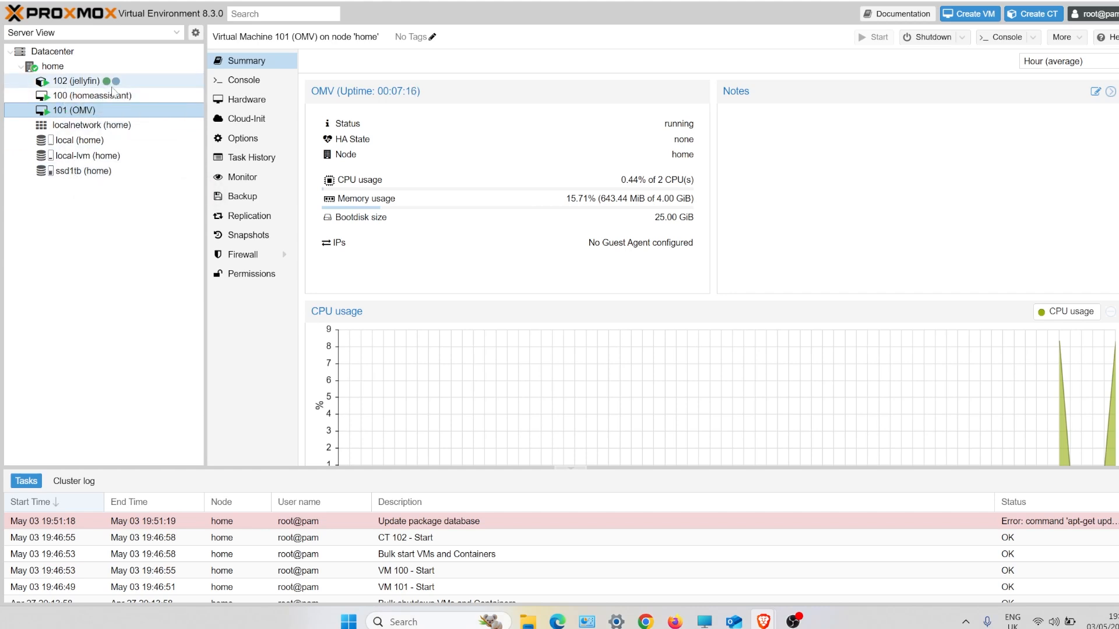
mouse_move(93, 84)
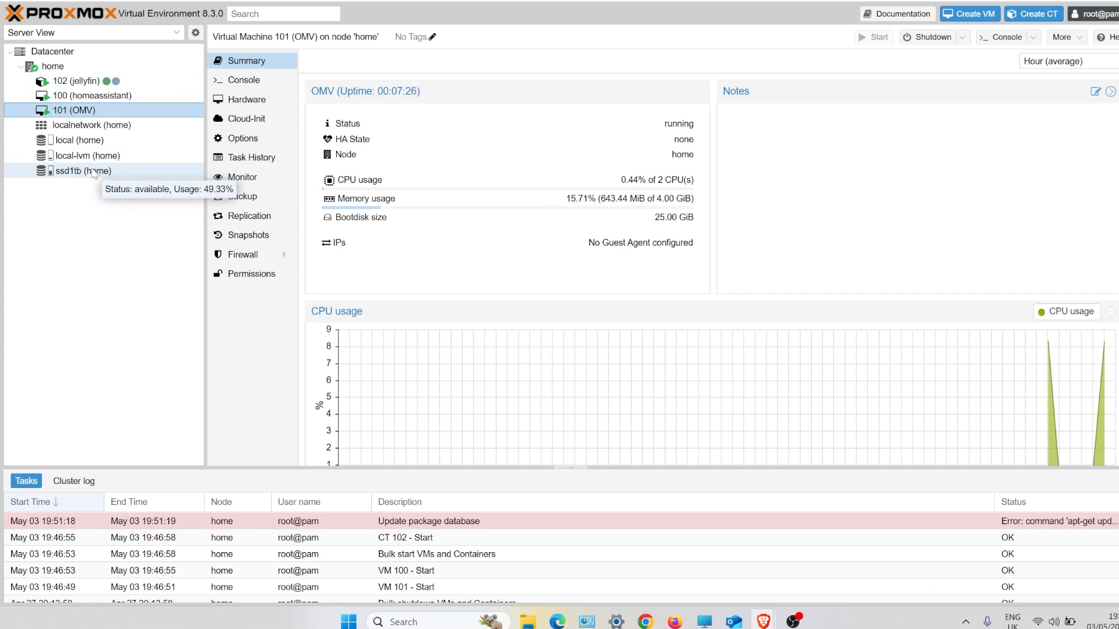
Return to the ssd1tb storage summary showing 485.11 of 983.35 GB used
click(82, 171)
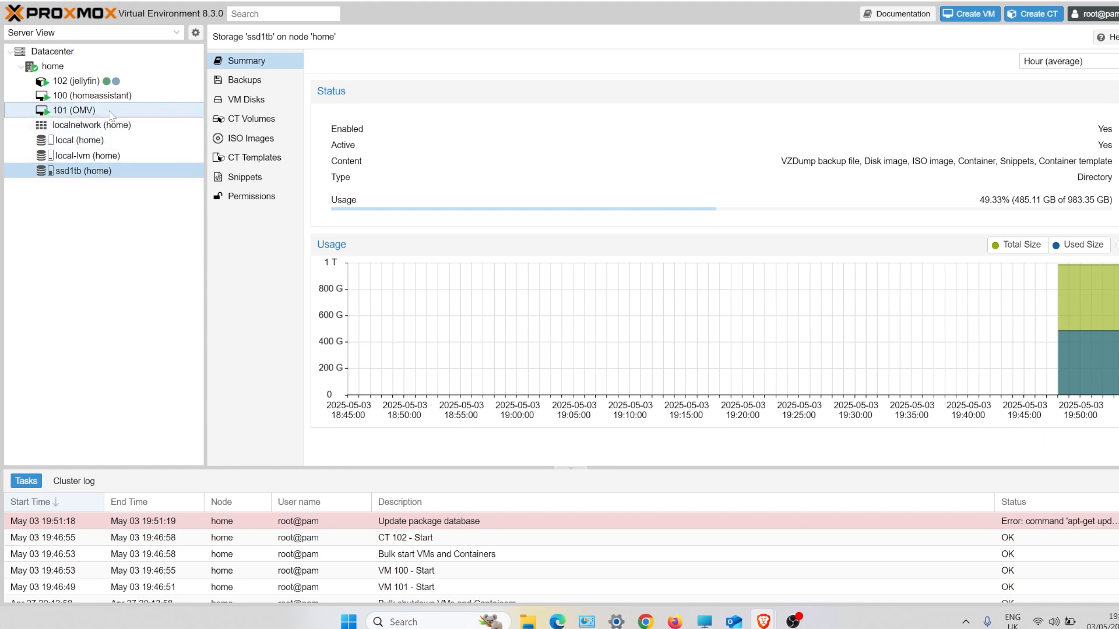
mouse_move(89, 118)
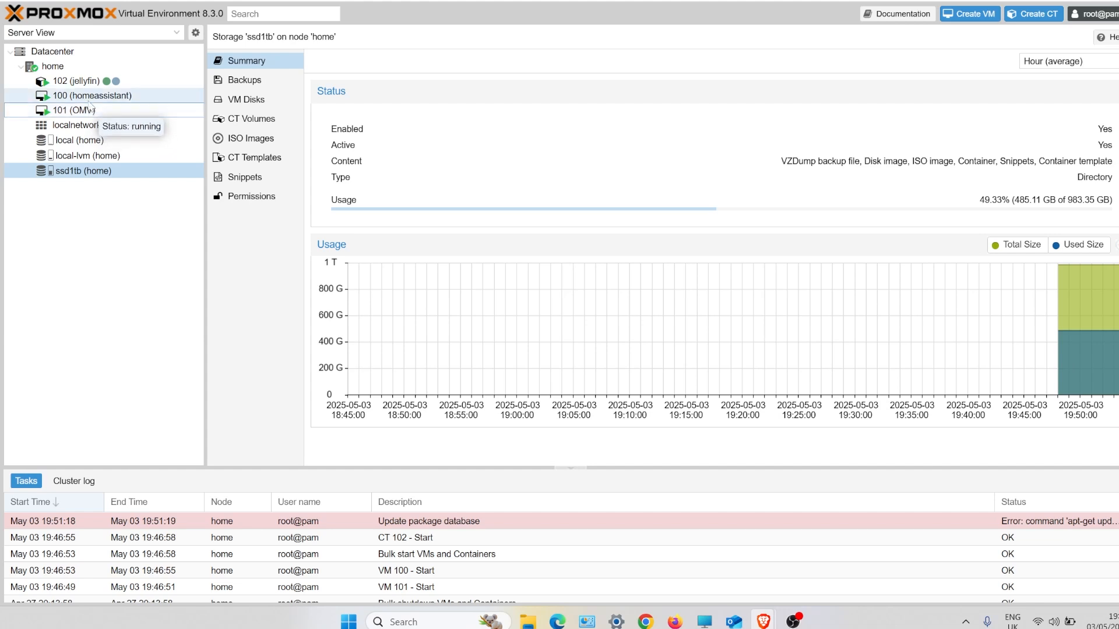
click(77, 81)
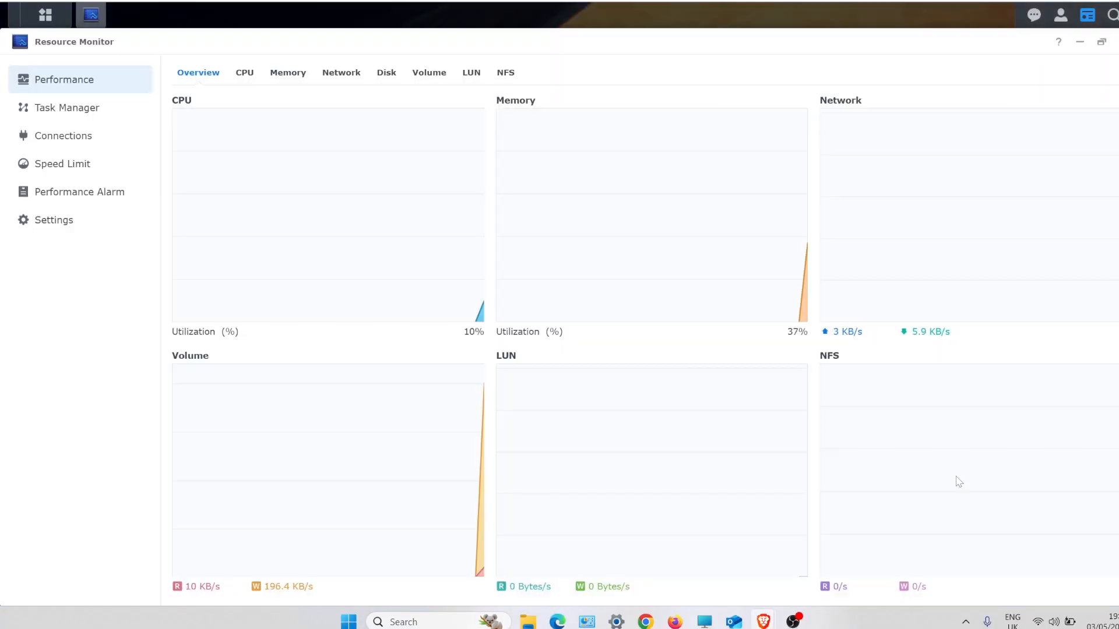
mouse_move(1030, 190)
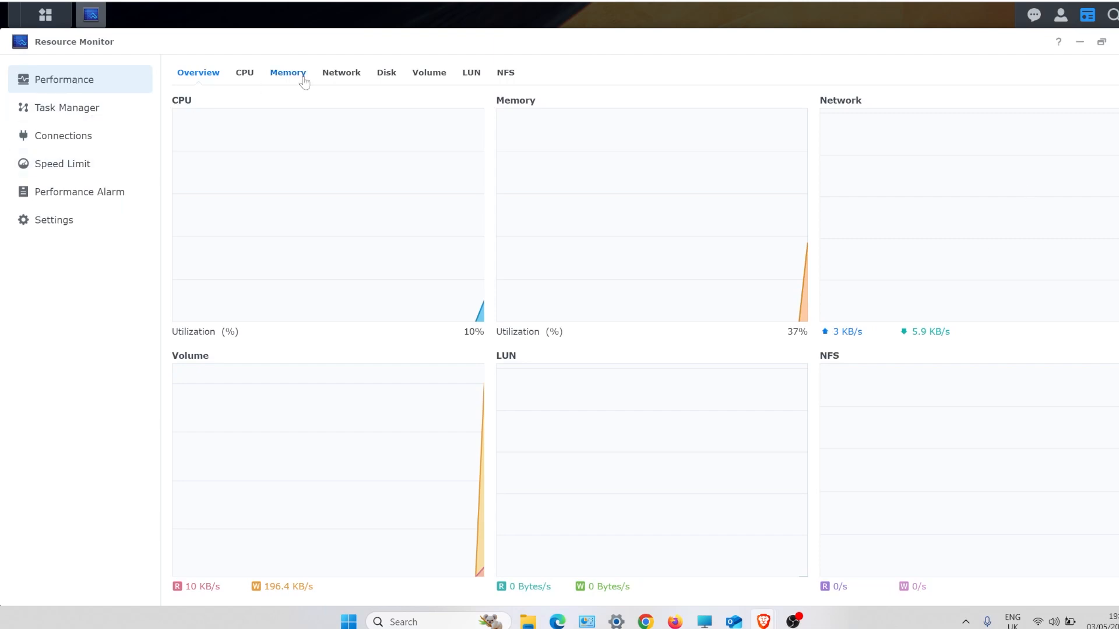
View the memory breakdown: 10 GB total, 3.6 GB used, 2.6 GB cached, 2.8 GB free
click(287, 72)
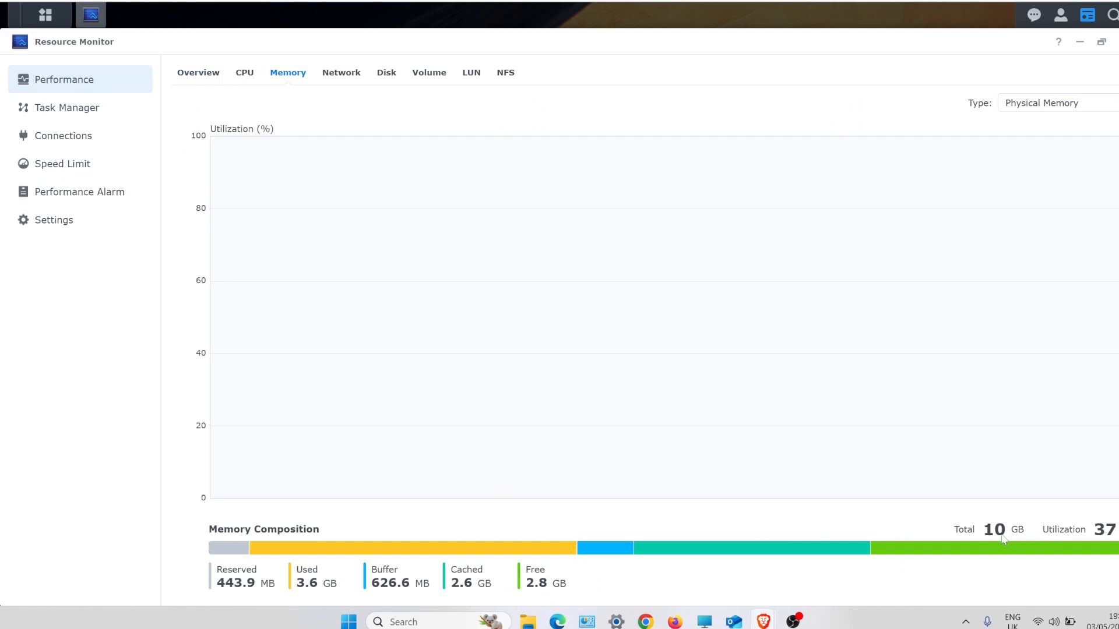
mouse_move(1010, 537)
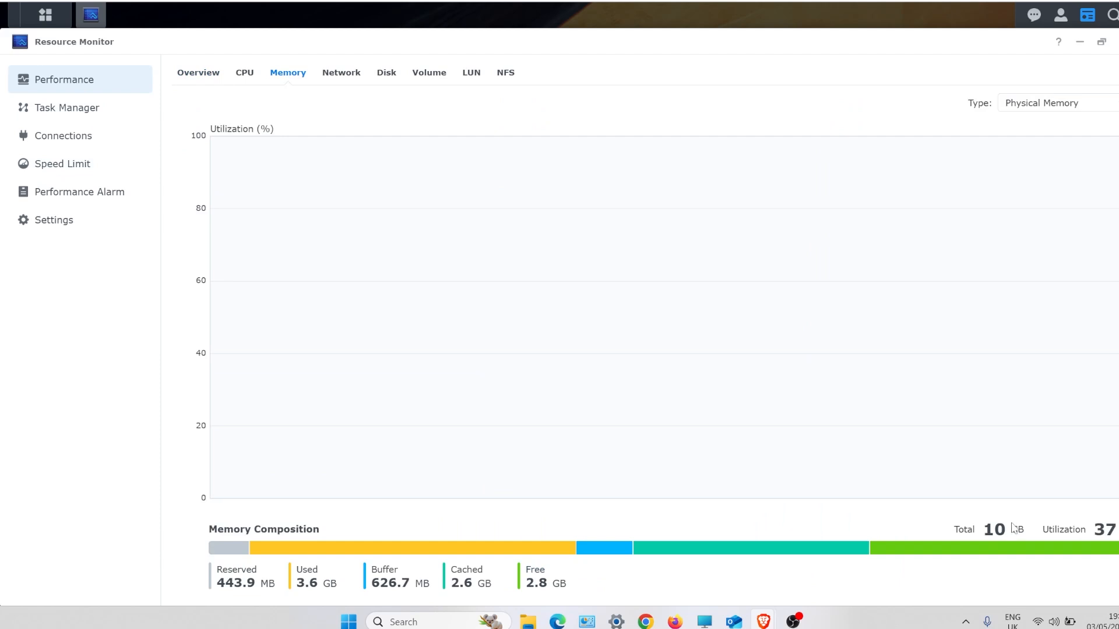
mouse_move(1014, 530)
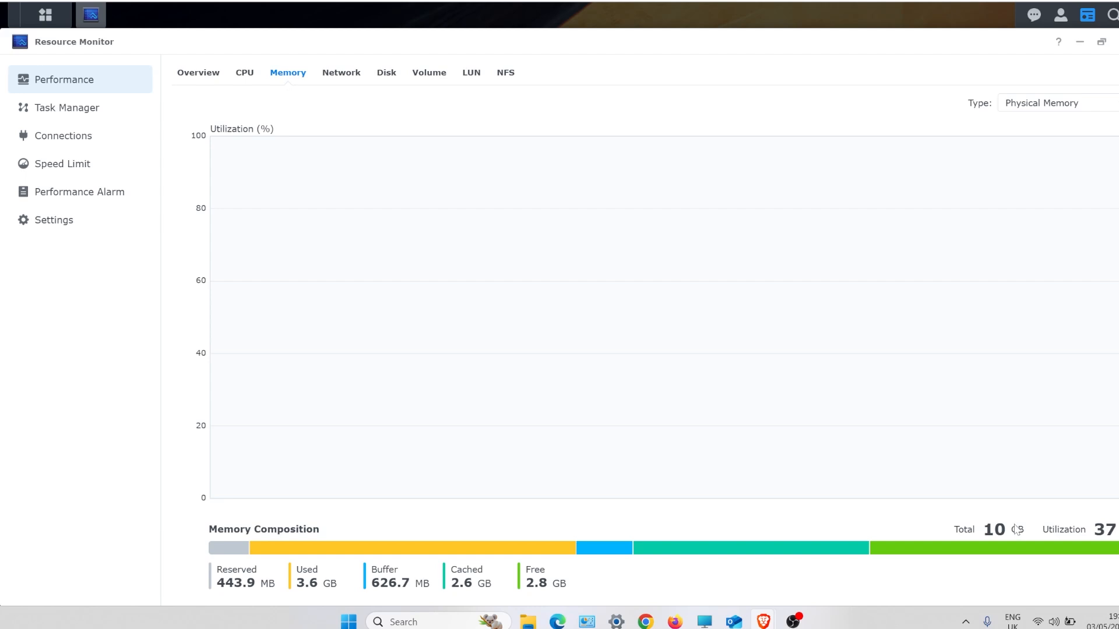
mouse_move(1017, 531)
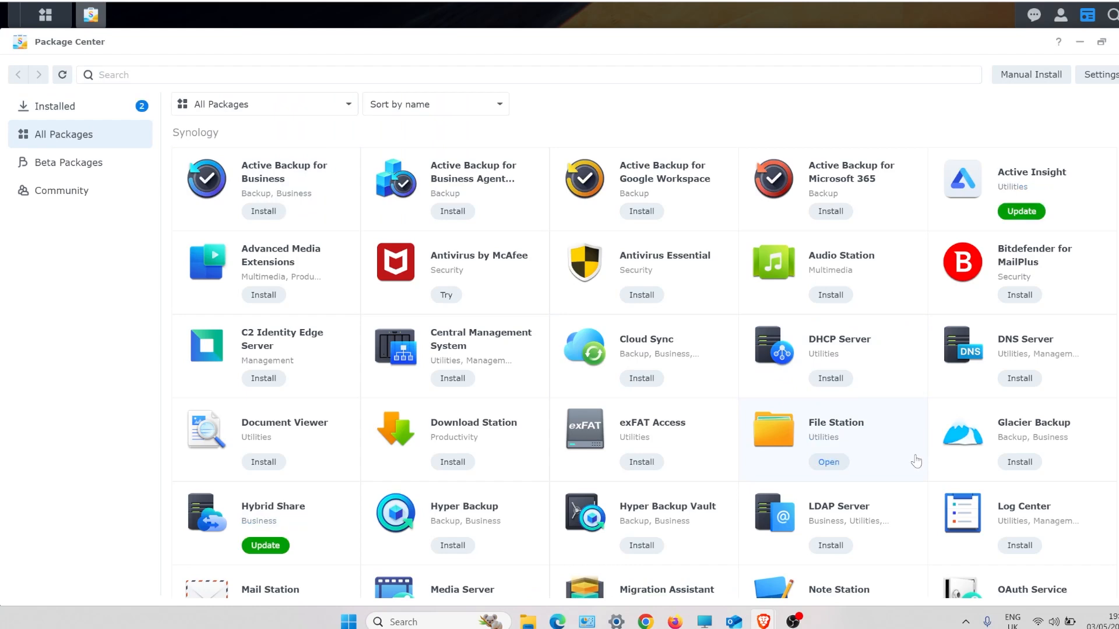
Scroll All Packages down to the installed Virtual Machine Manager
scroll(down, 3)
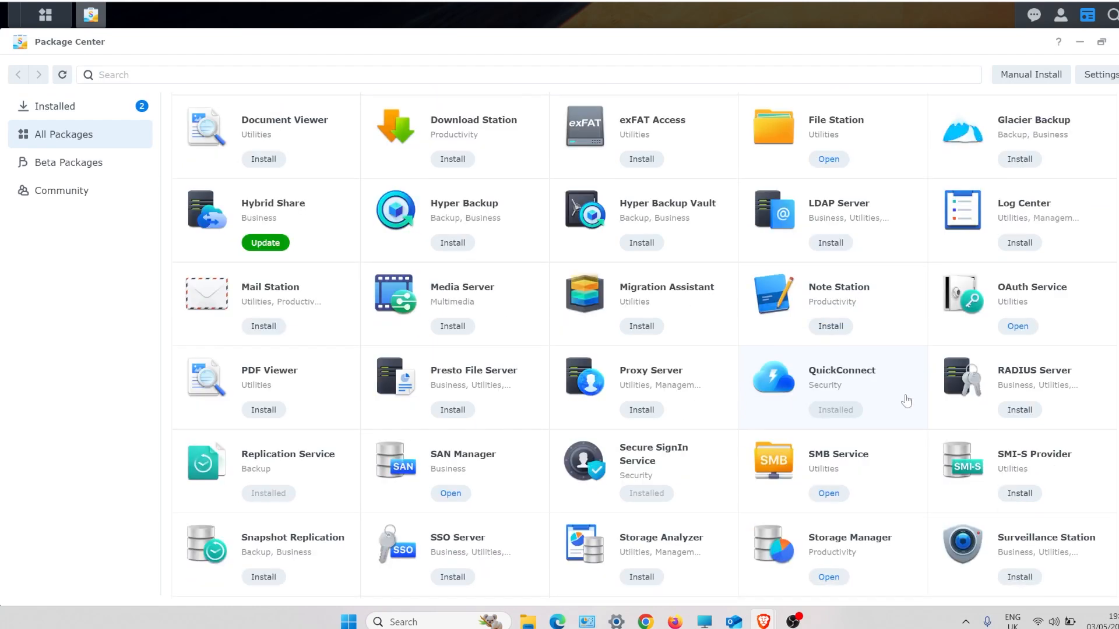
scroll(down, 3)
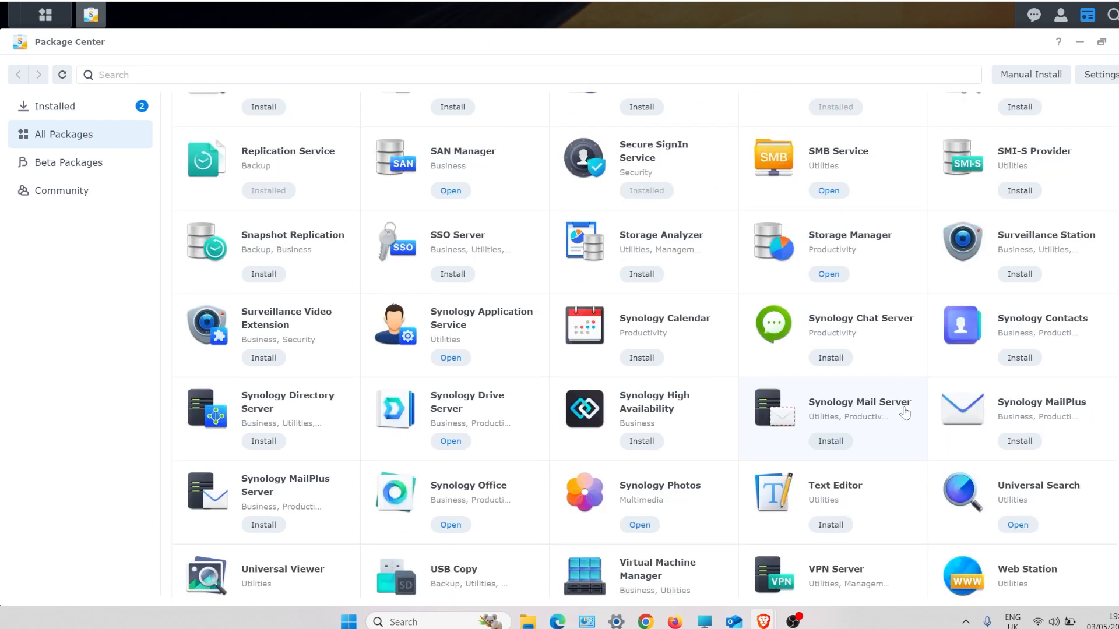
scroll(down, 3)
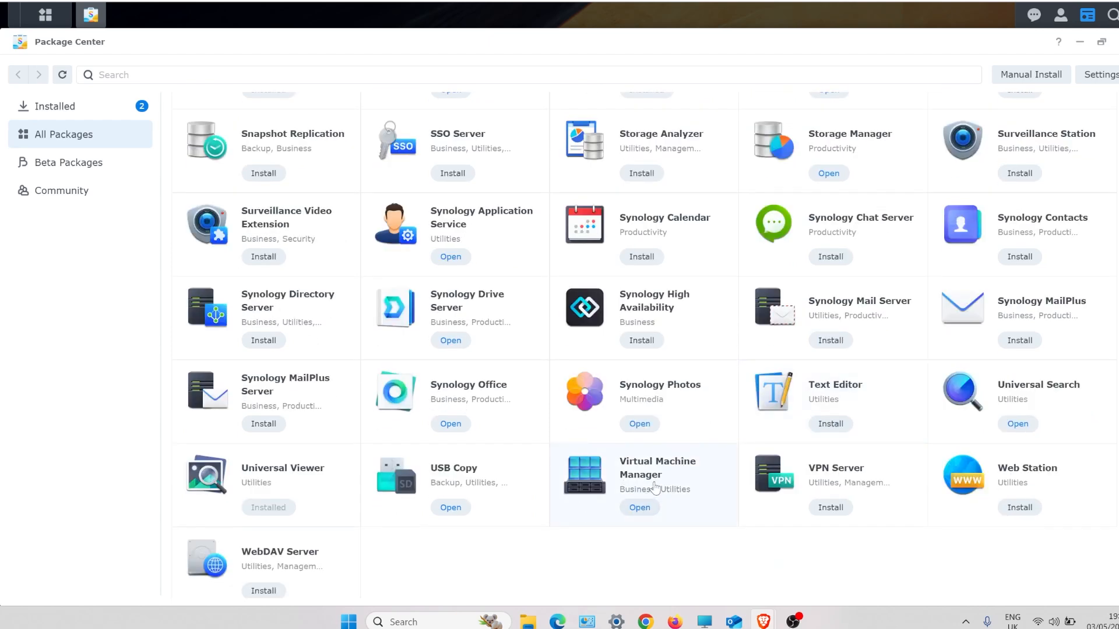
mouse_move(657, 478)
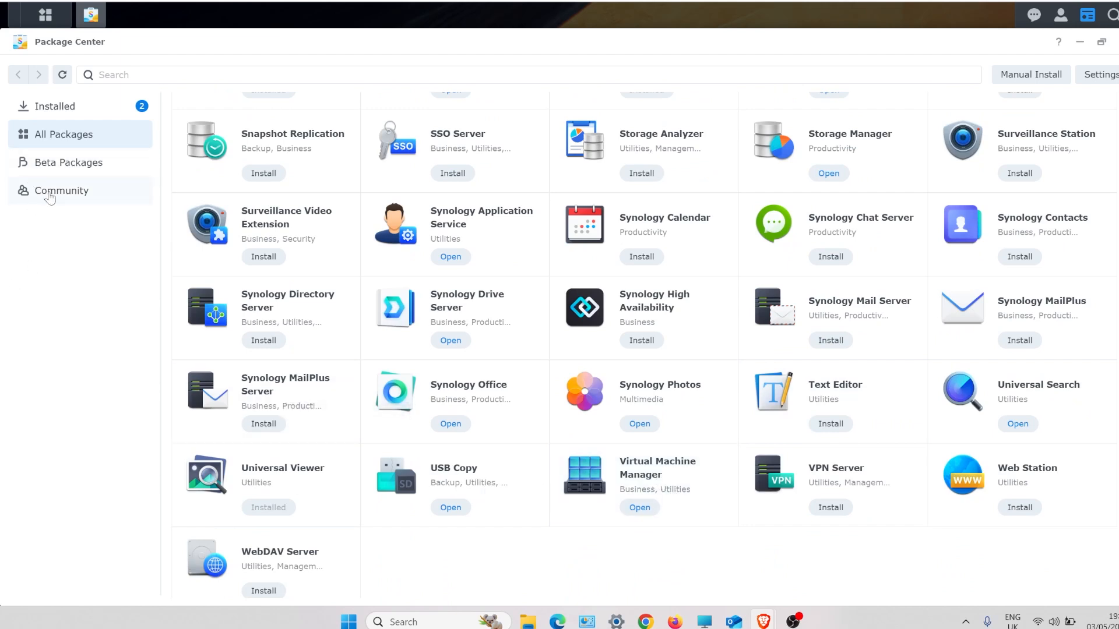
click(62, 191)
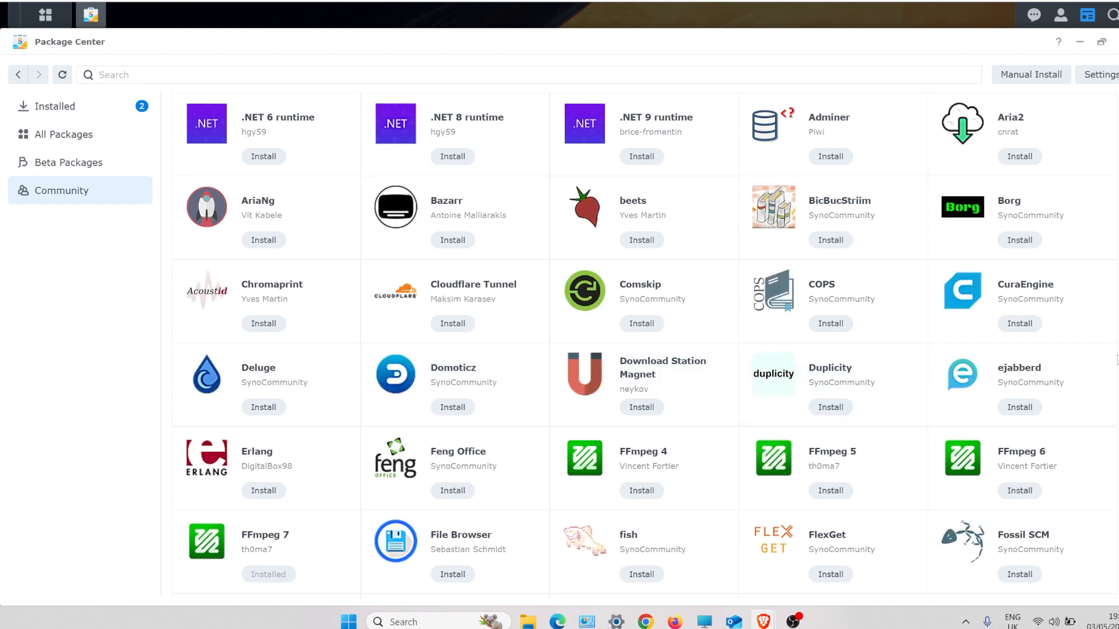
scroll(down, 3)
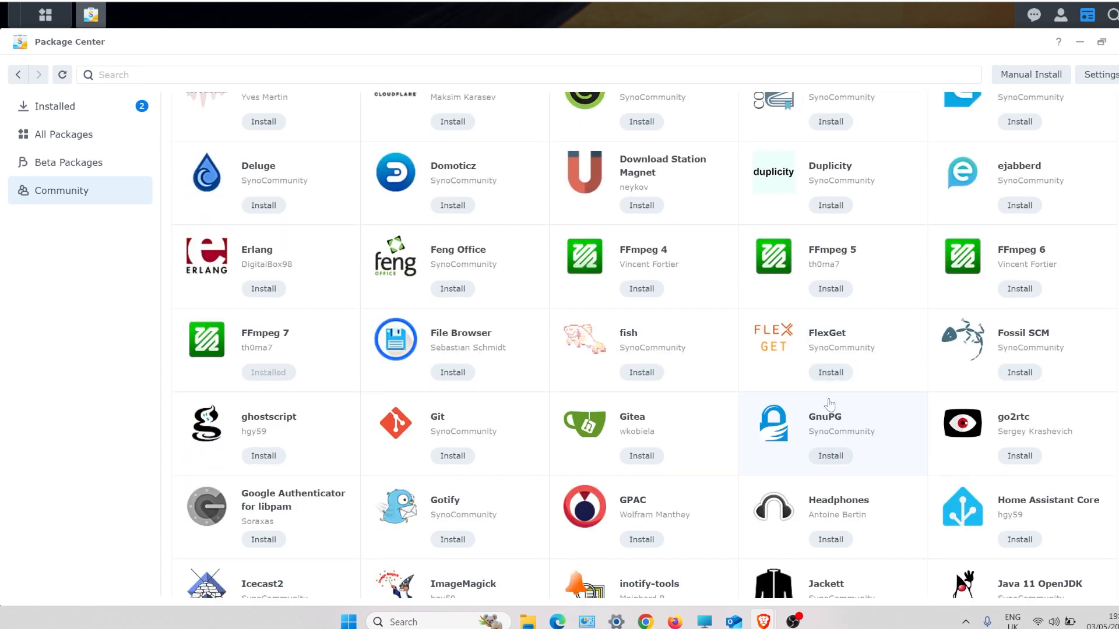
scroll(down, 3)
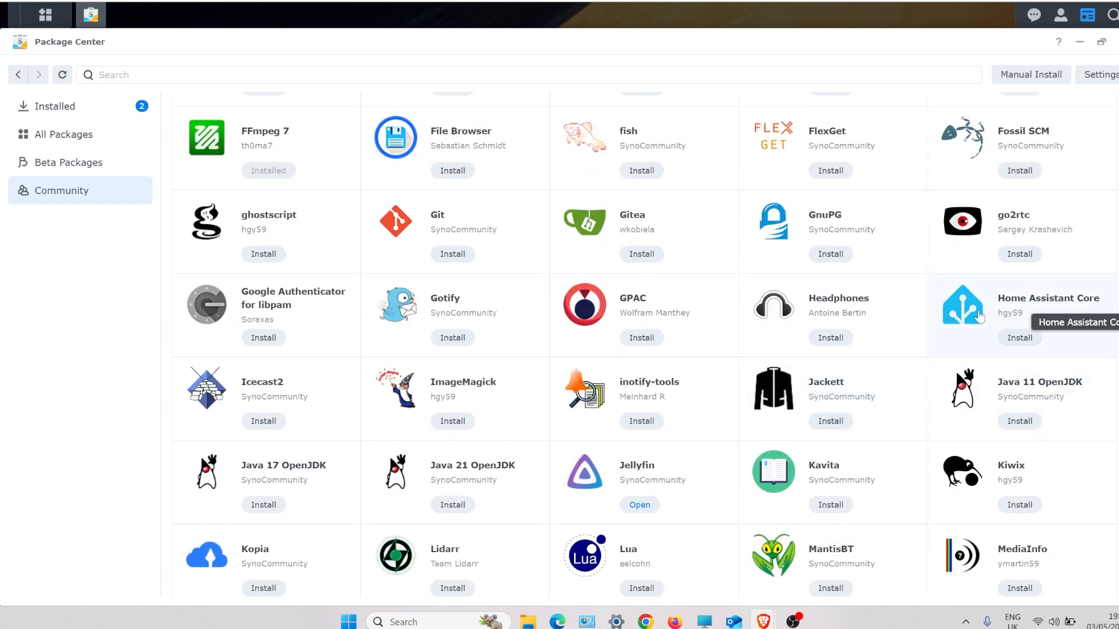
mouse_move(639, 464)
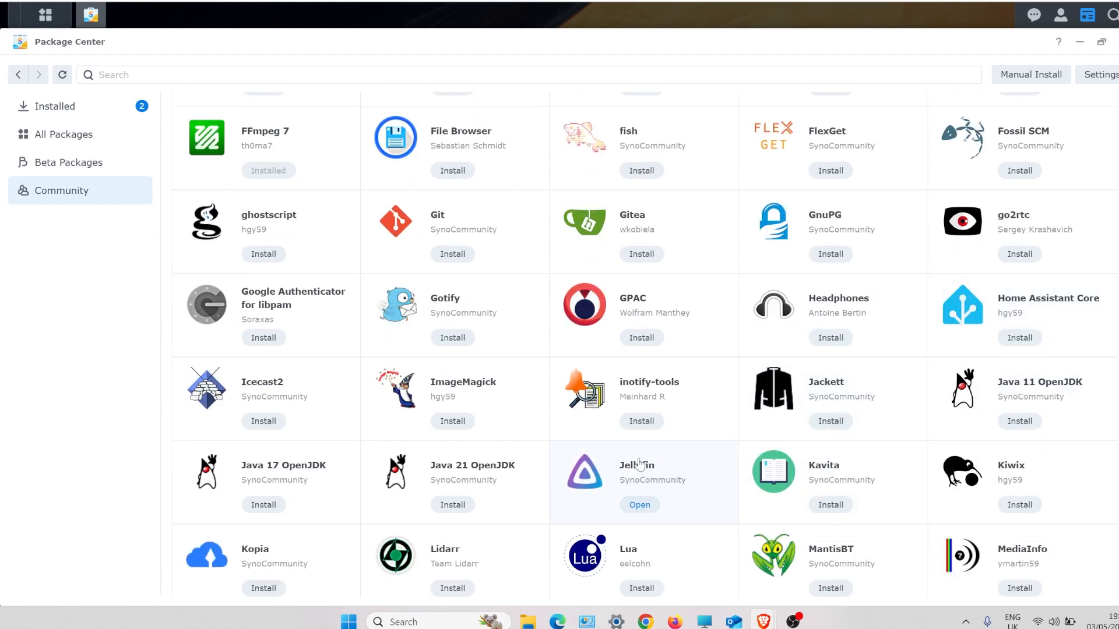
scroll(down, 3)
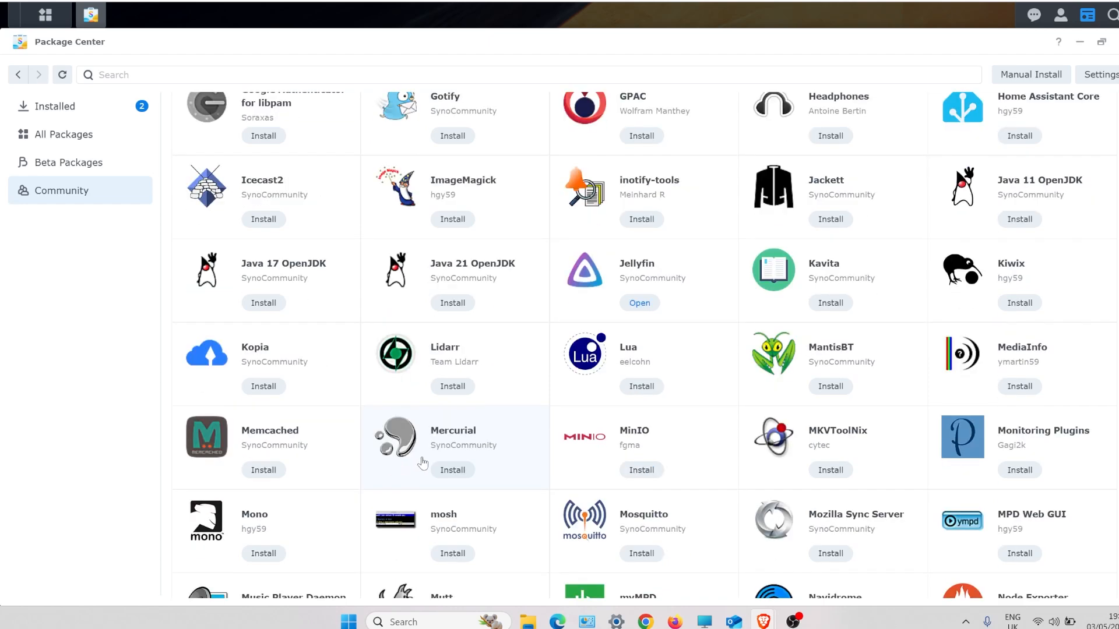
scroll(down, 3)
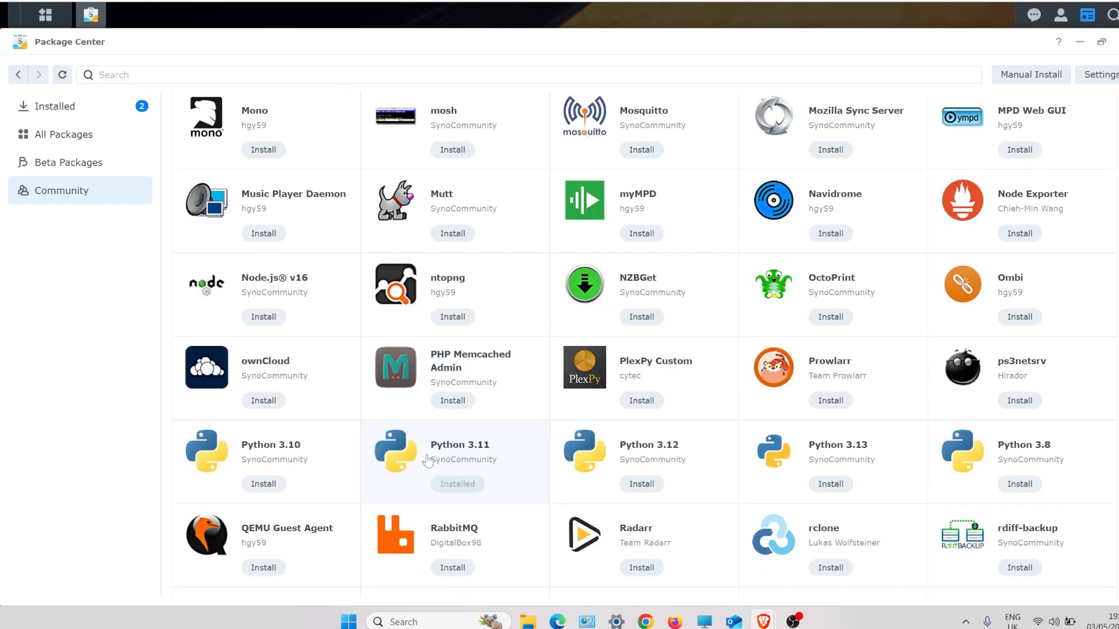
scroll(down, 3)
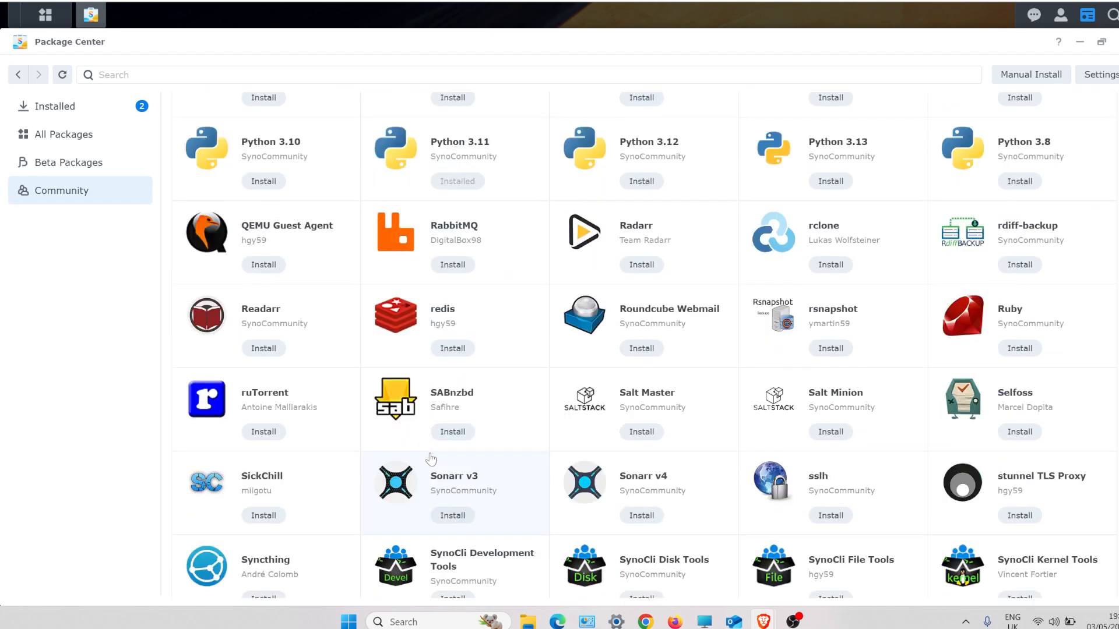
scroll(down, 3)
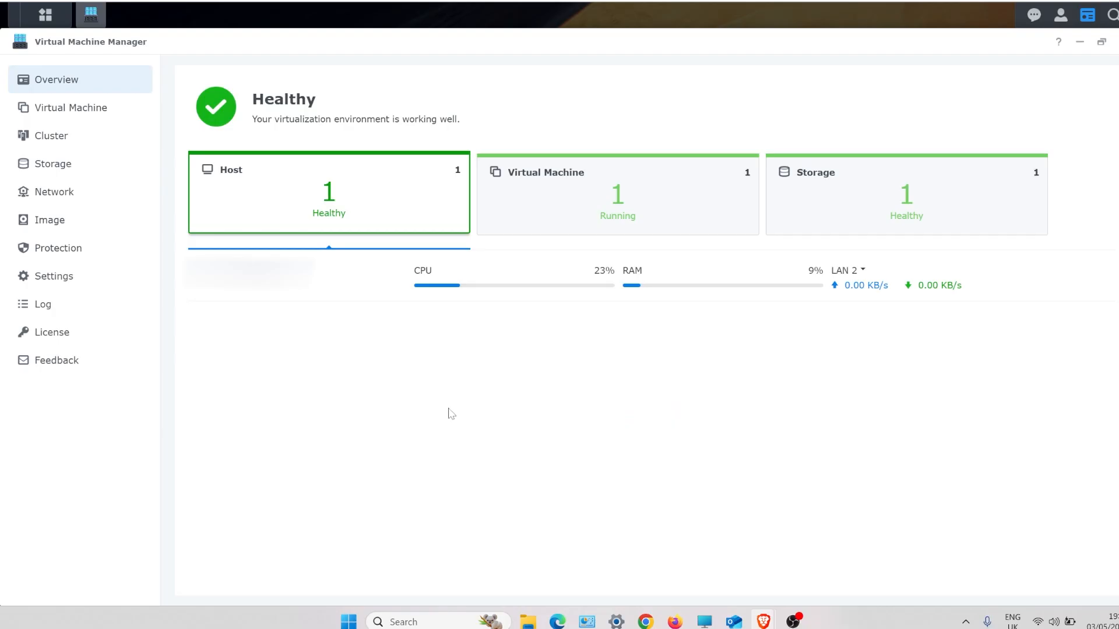
mouse_move(96, 129)
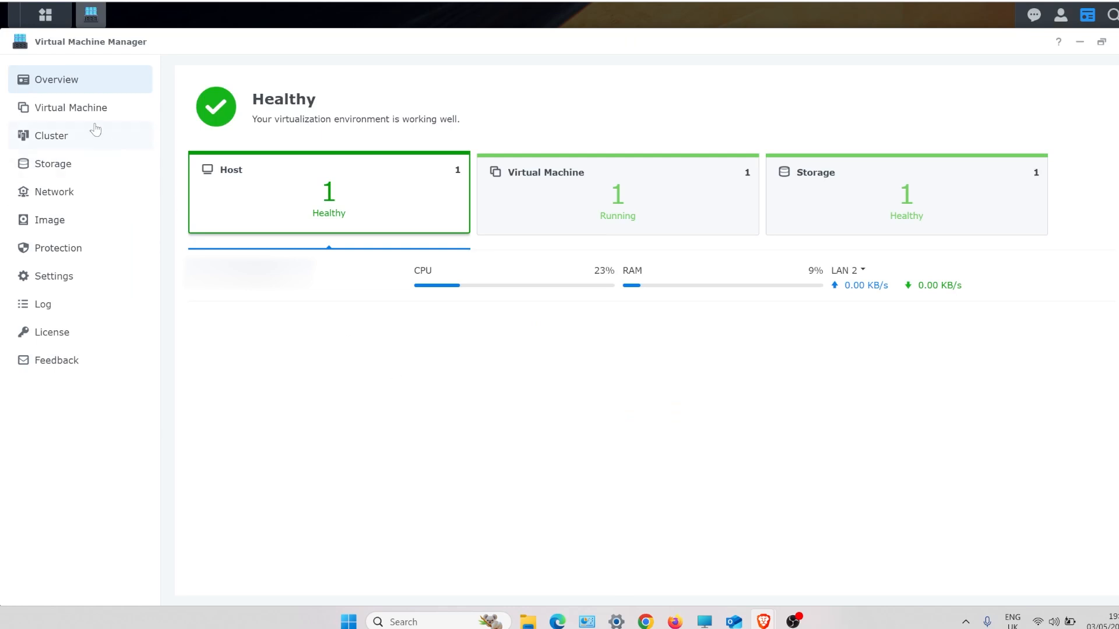
List virtual machines to see Home Assistant running with 2 CPU cores and 2 GB memory
click(71, 107)
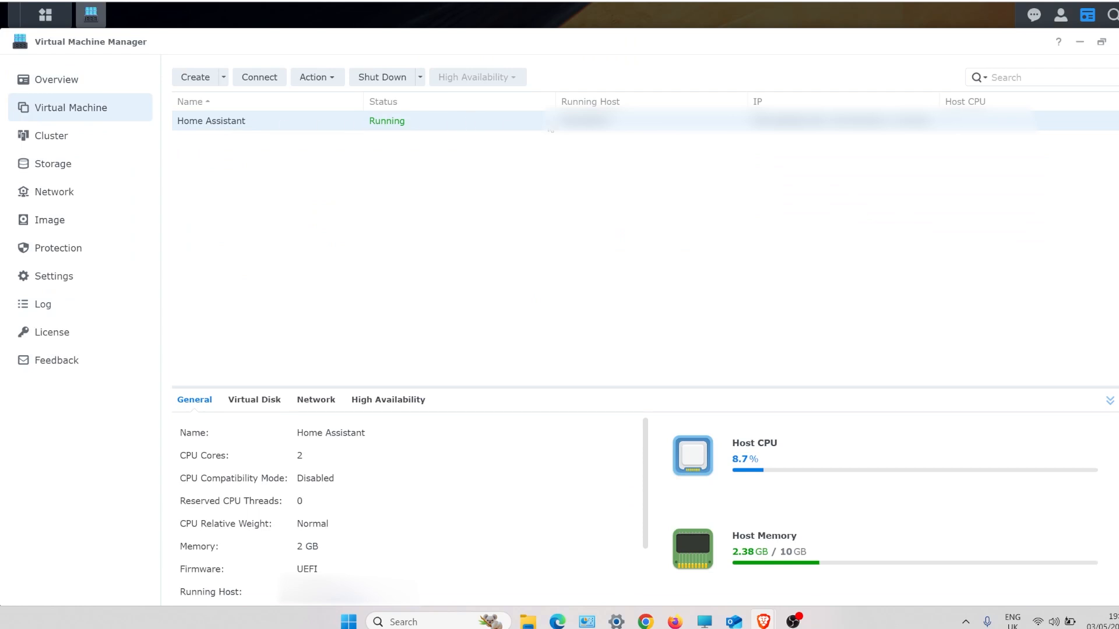
mouse_move(578, 134)
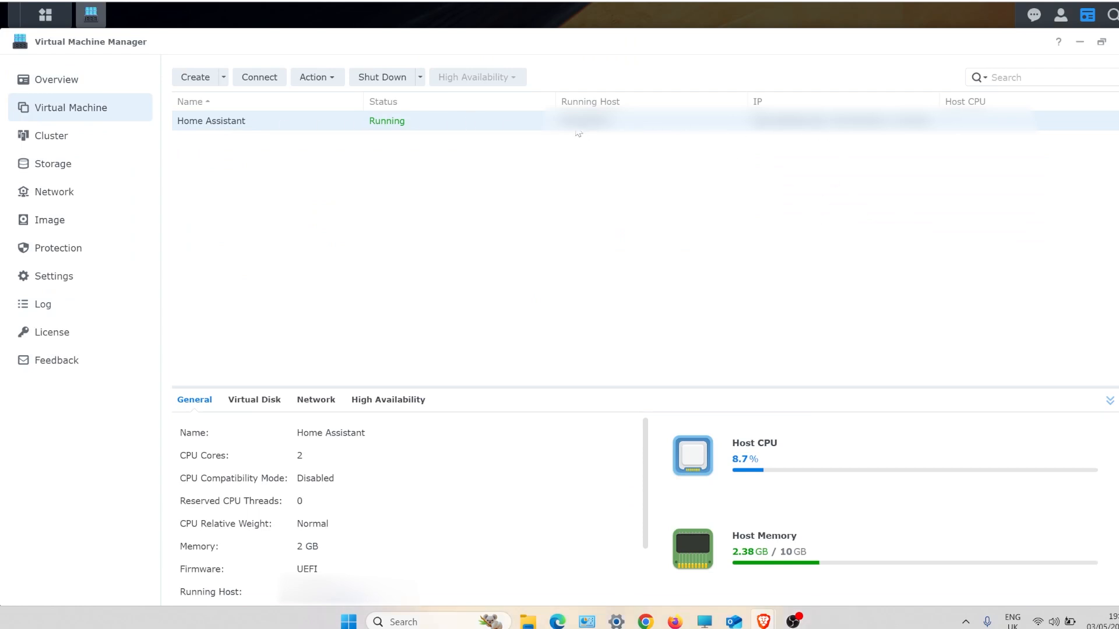
mouse_move(417, 125)
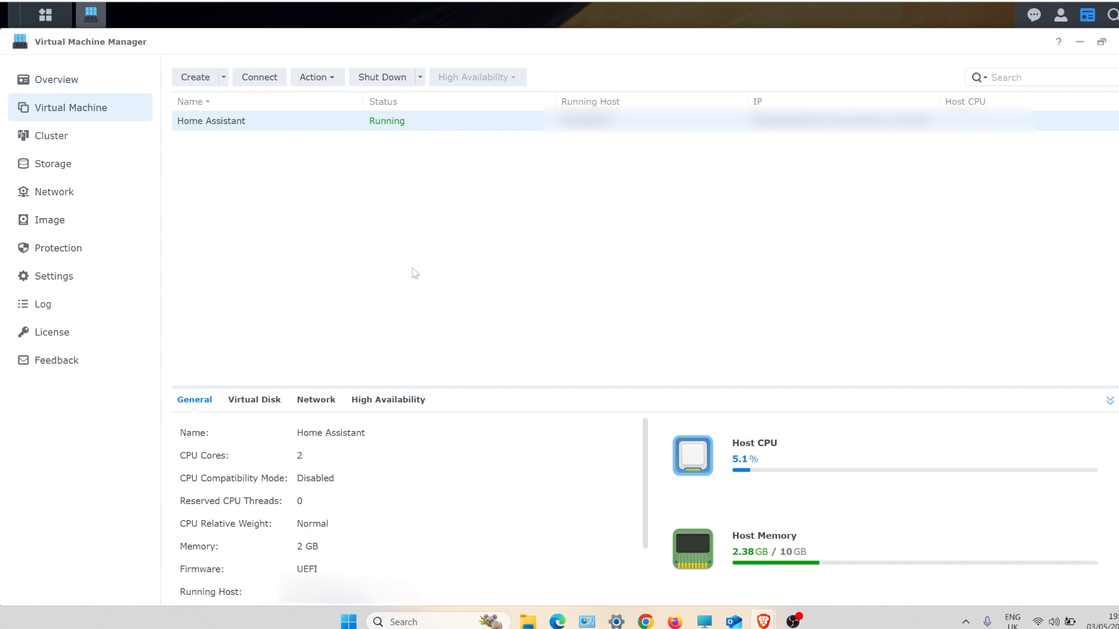
mouse_move(772, 563)
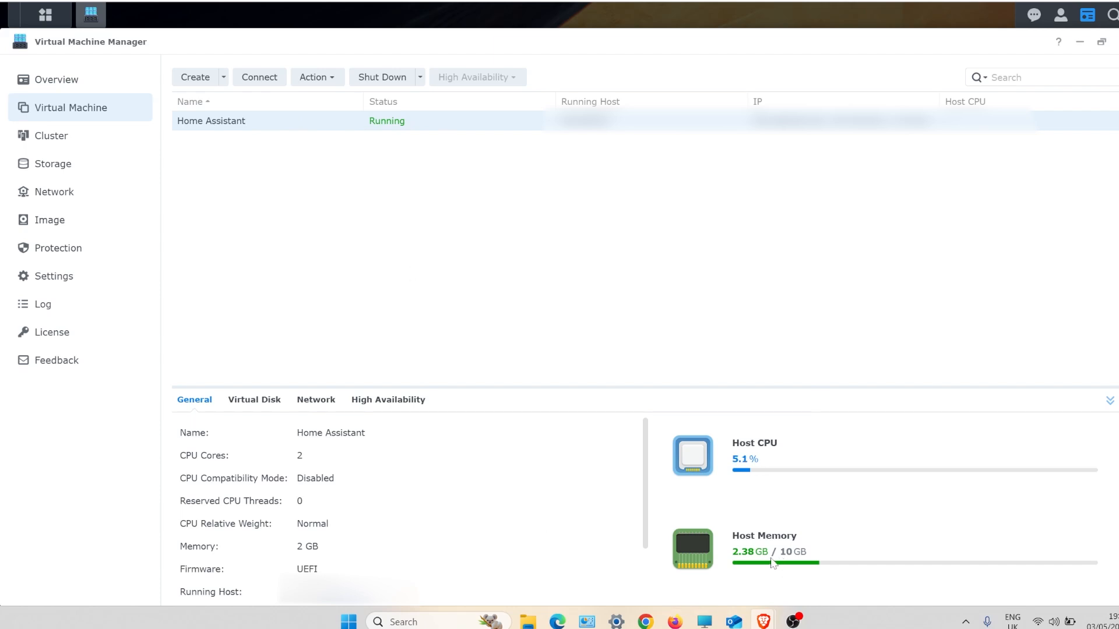
mouse_move(743, 484)
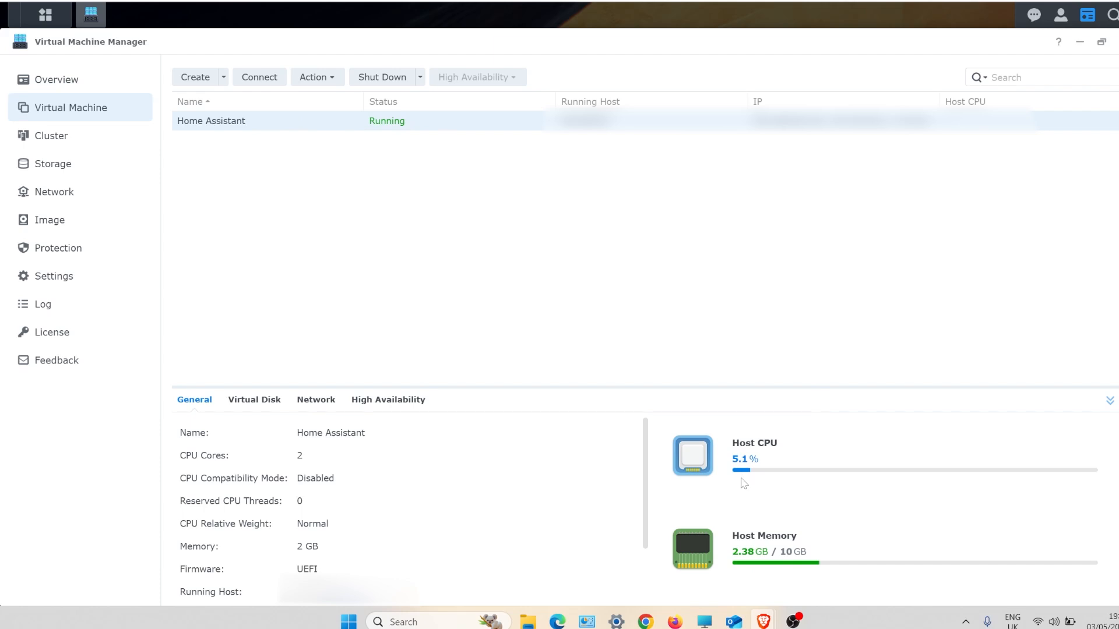
mouse_move(567, 375)
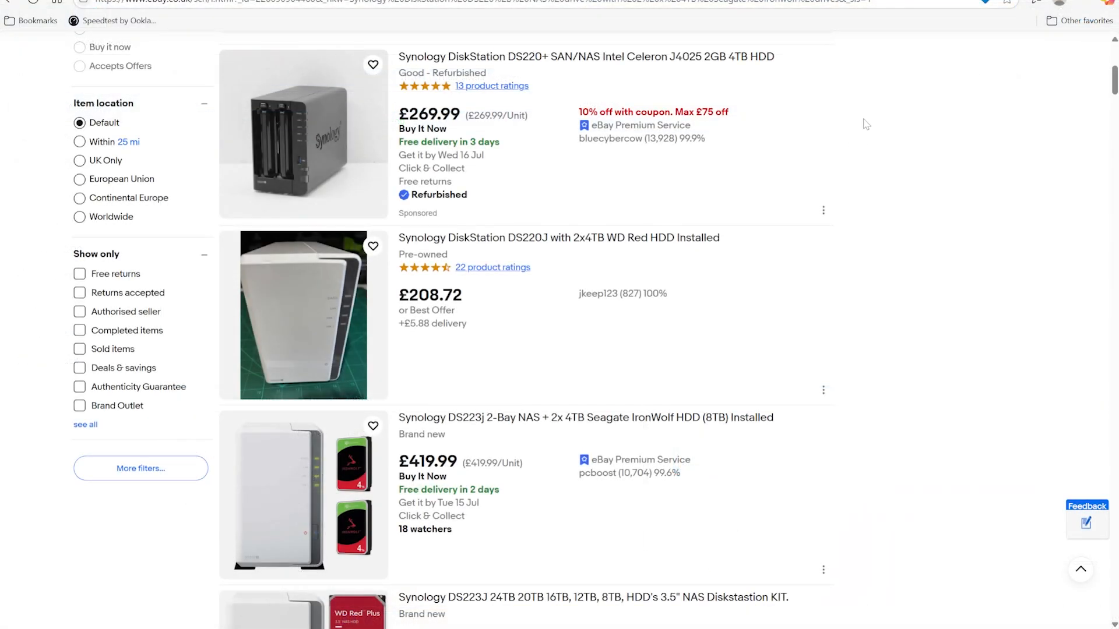
mouse_move(767, 145)
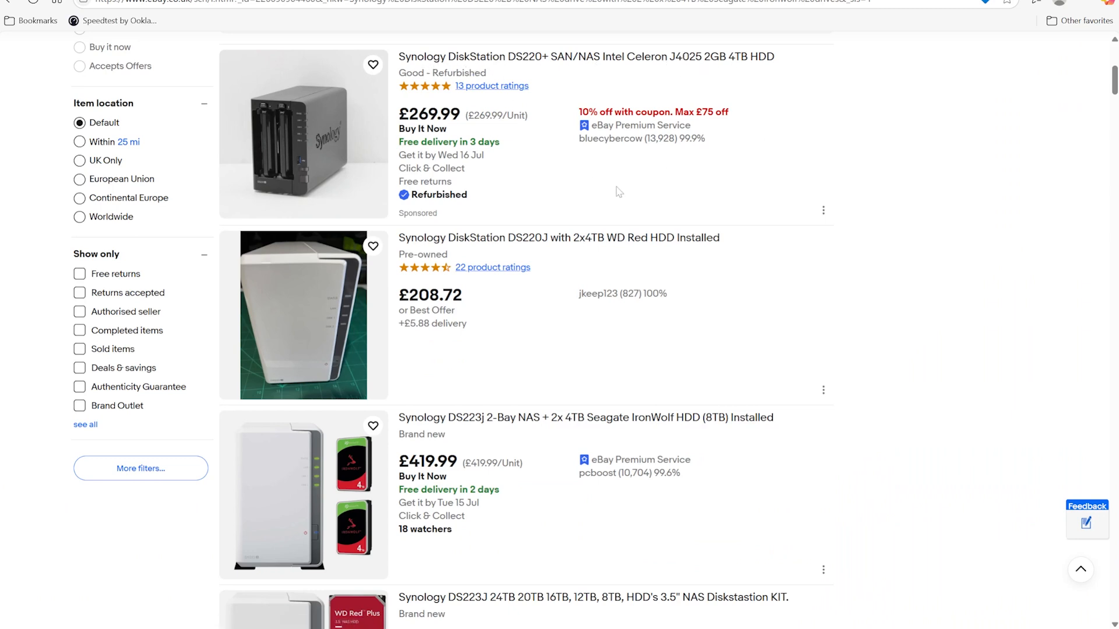
mouse_move(651, 198)
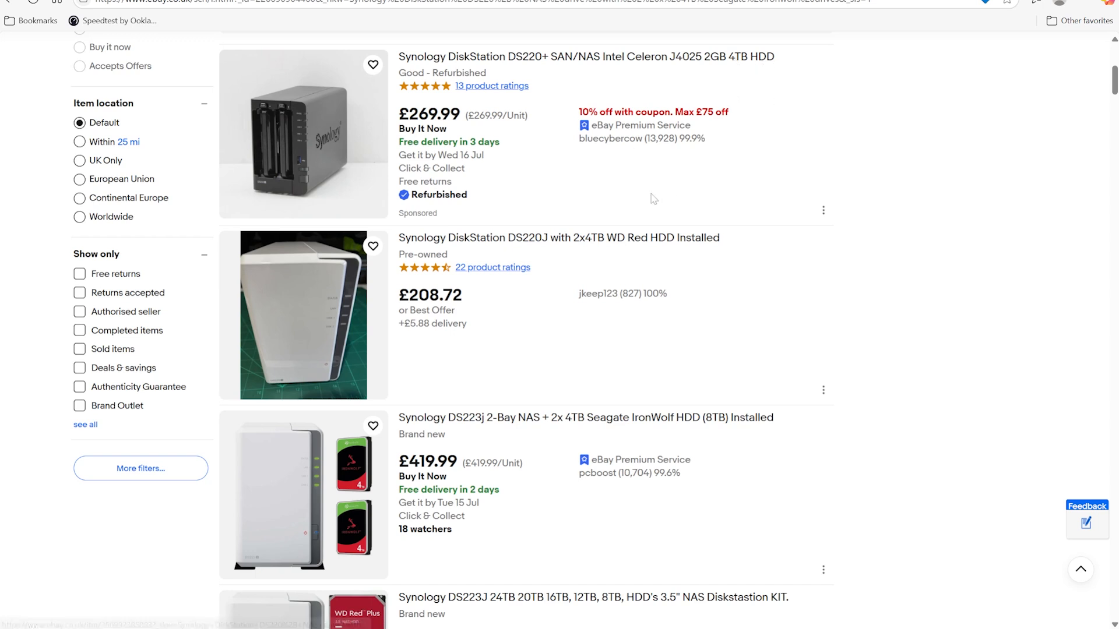
mouse_move(772, 216)
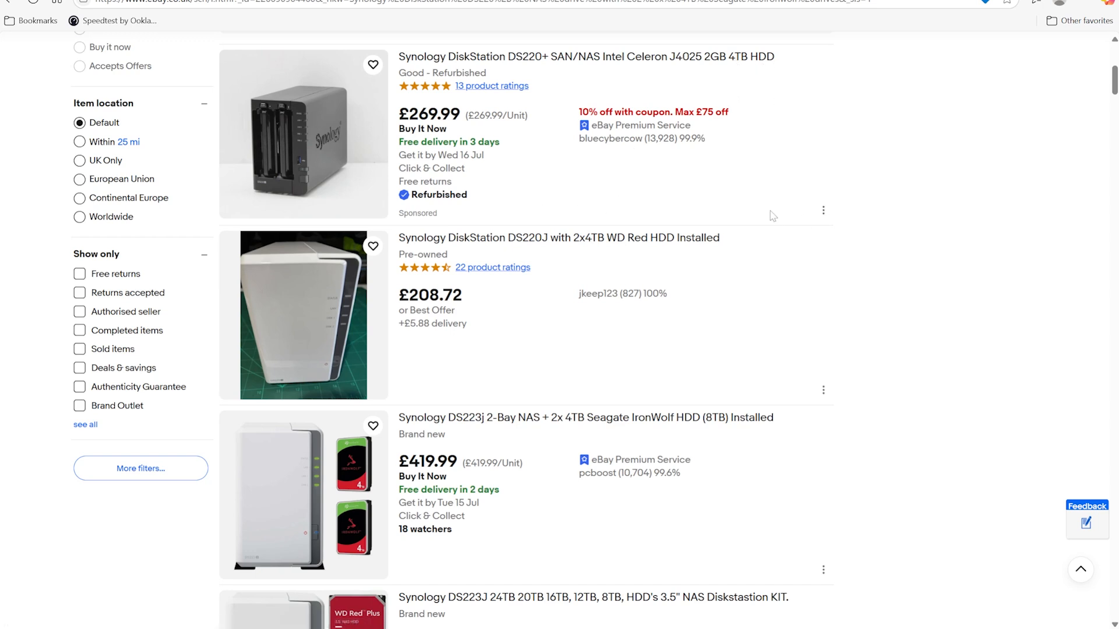
mouse_move(502, 178)
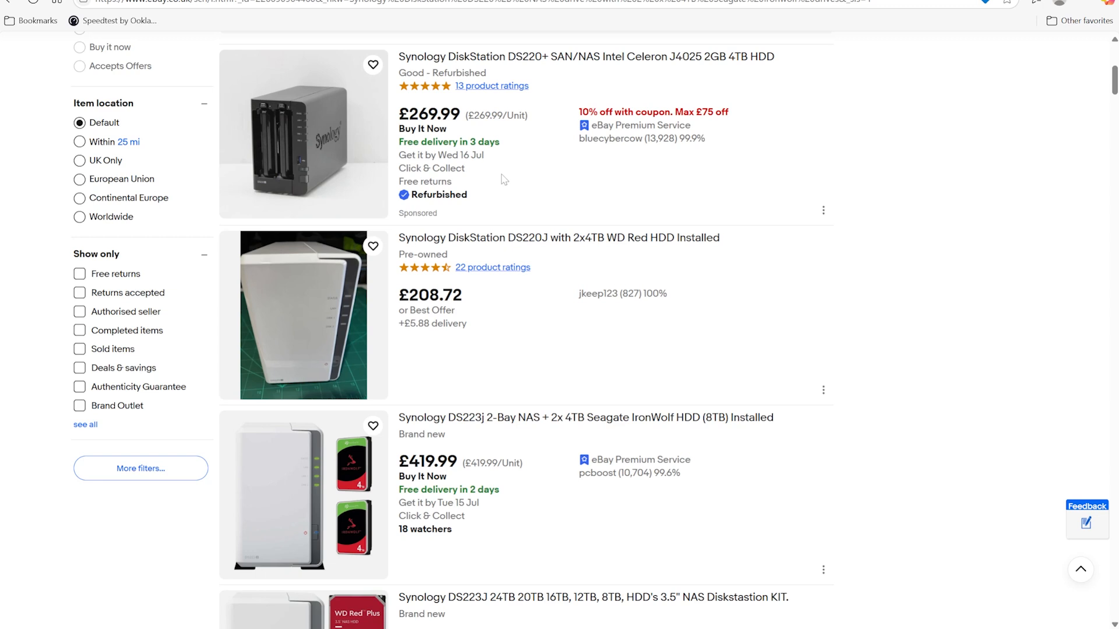
mouse_move(549, 116)
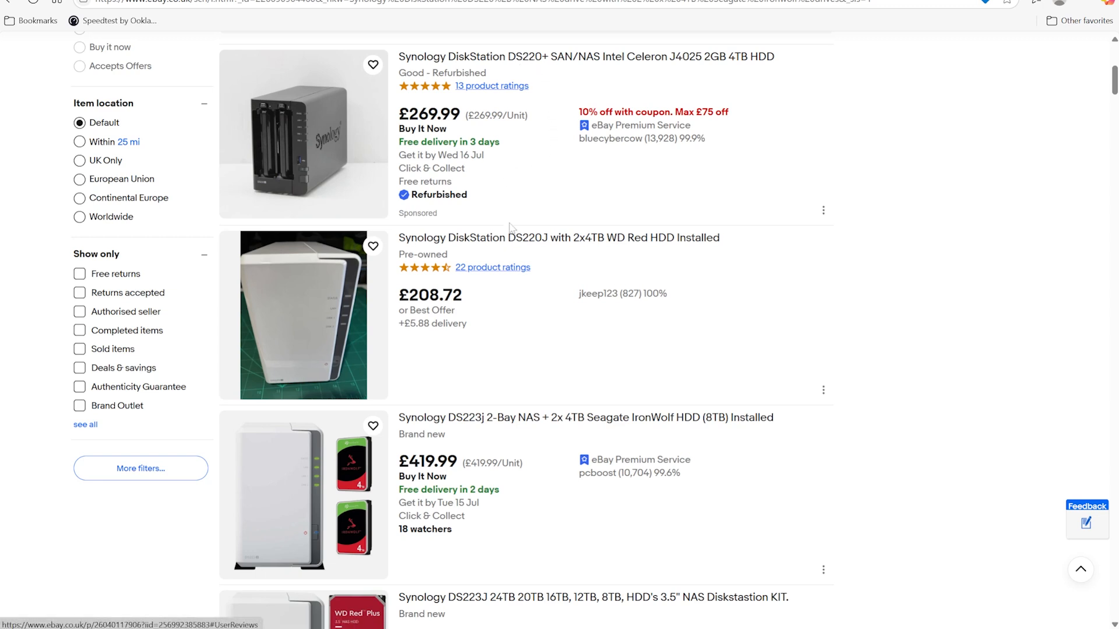
mouse_move(547, 238)
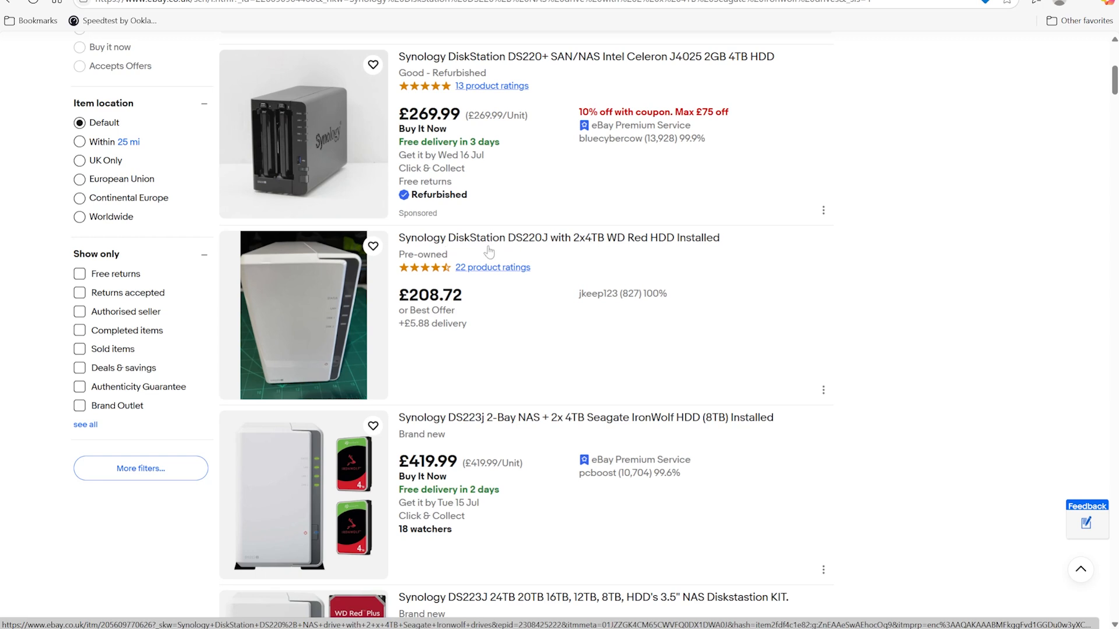
mouse_move(550, 243)
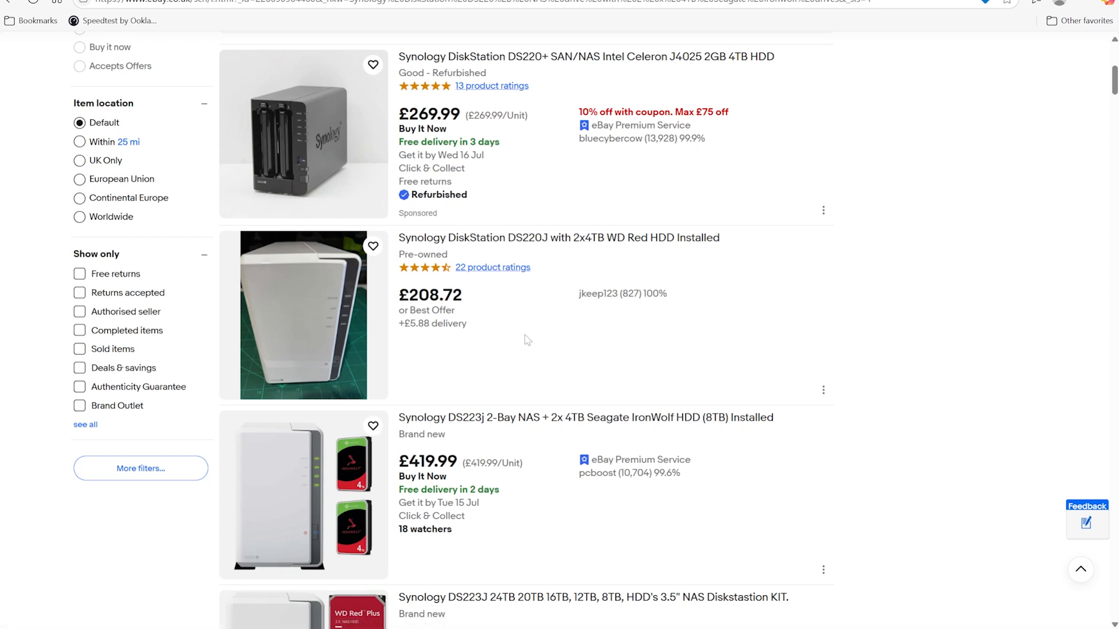
mouse_move(576, 427)
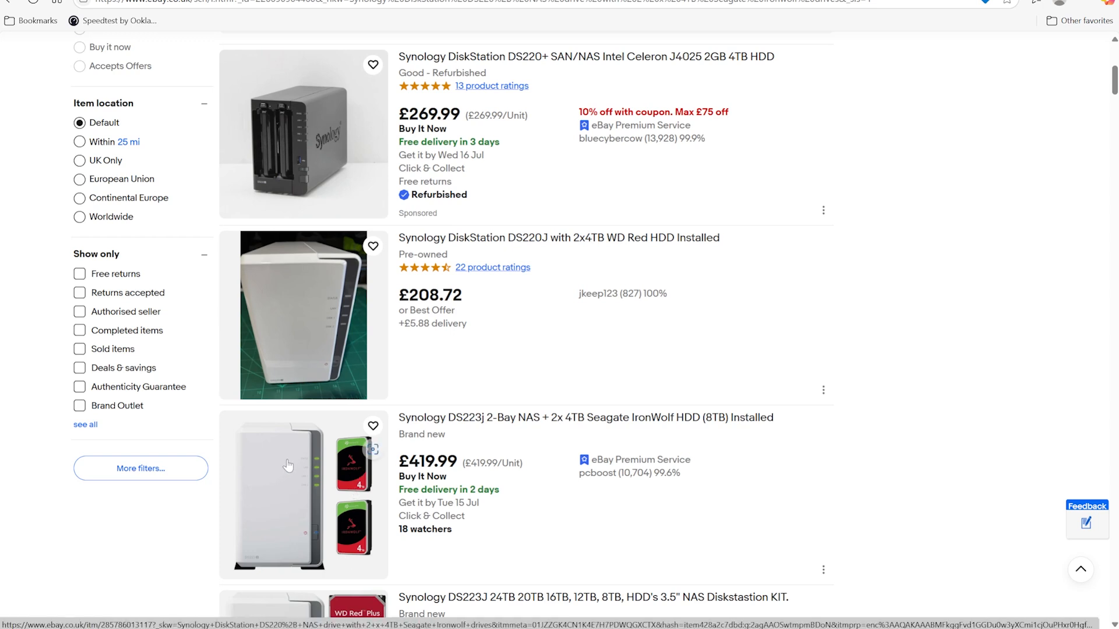
Scroll eBay listings of DS220+, DS220J, DS223j and DS224+ units with prices
scroll(down, 3)
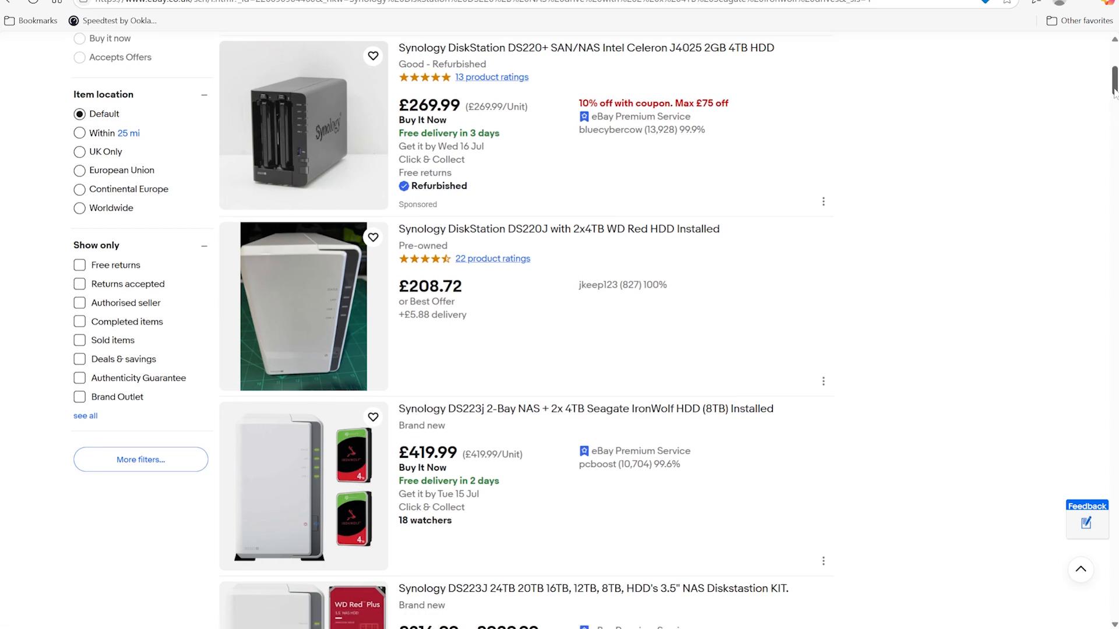
scroll(down, 3)
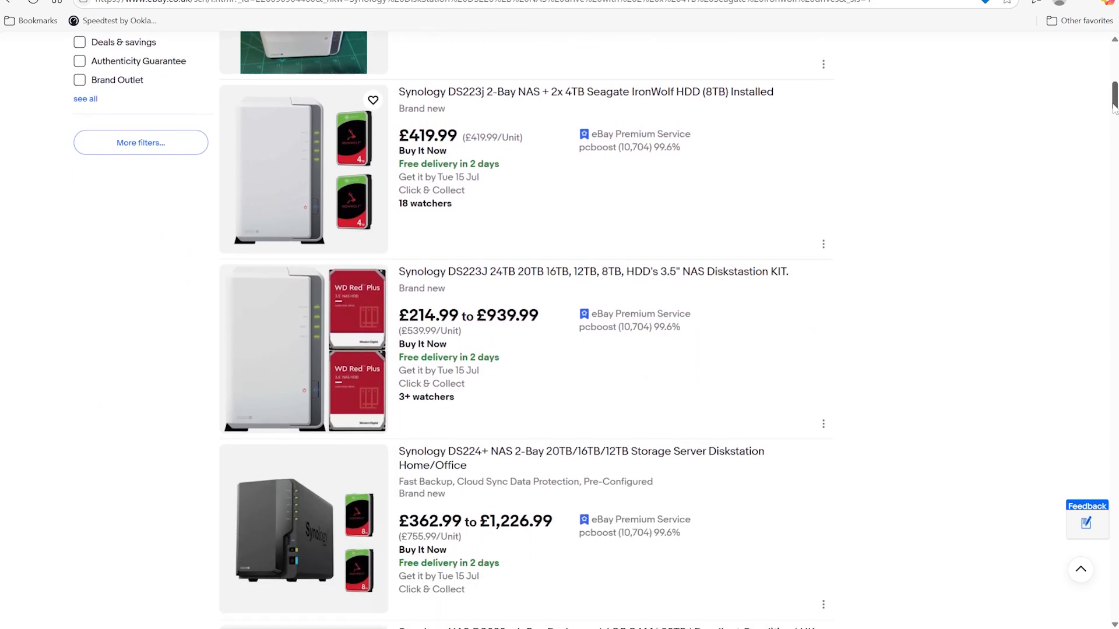
scroll(down, 3)
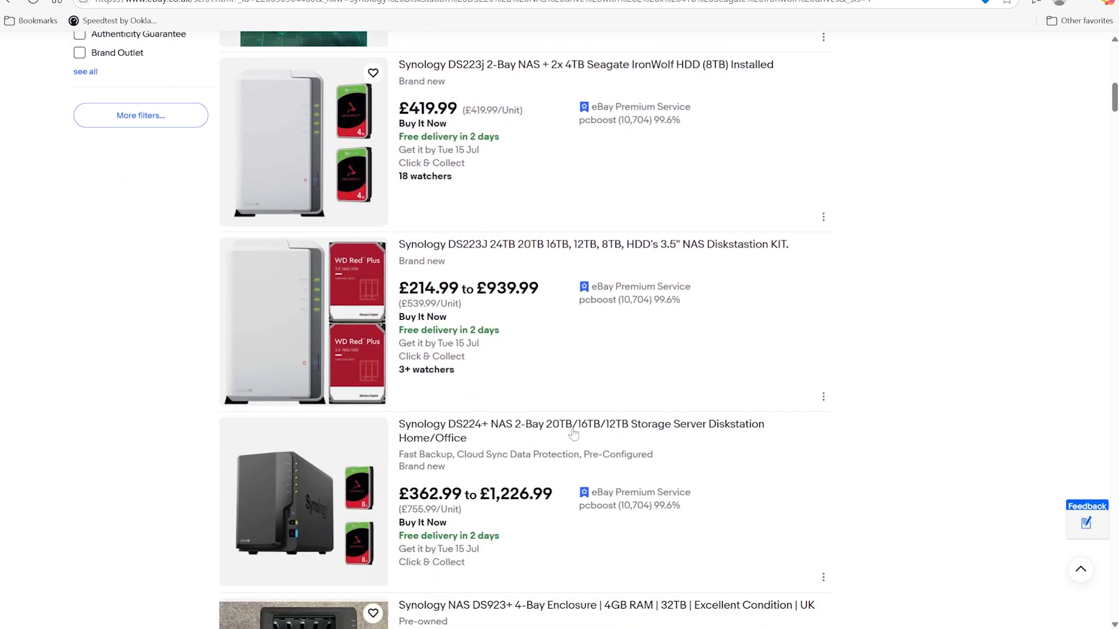
mouse_move(553, 451)
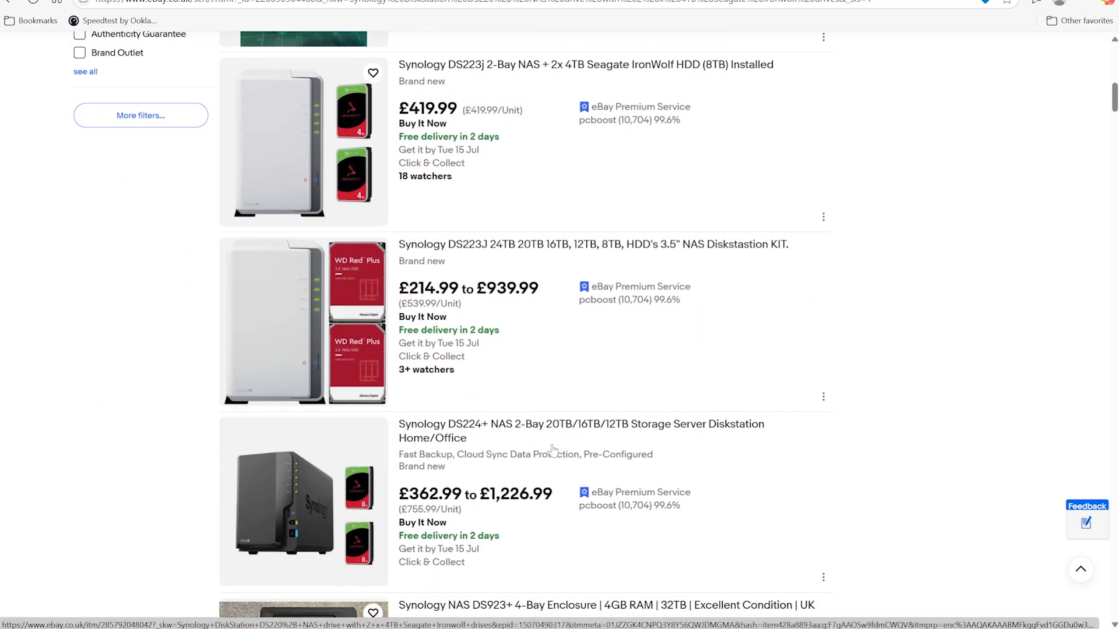